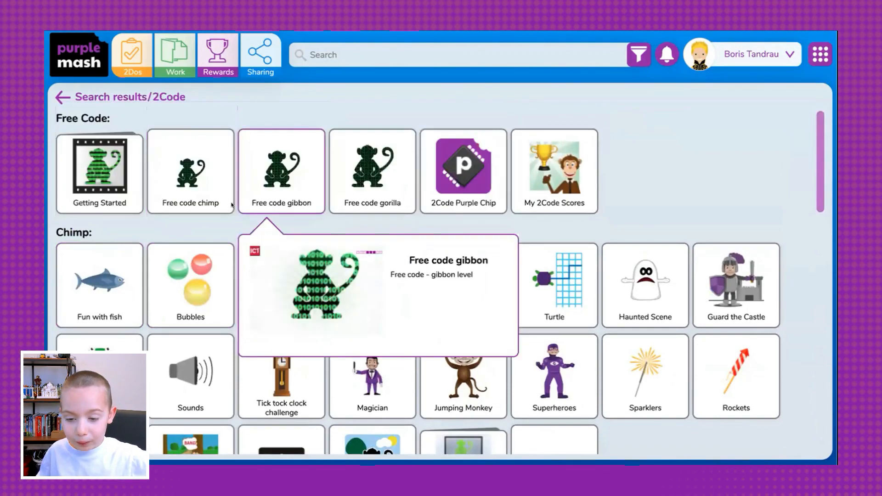
mouse_move(207, 290)
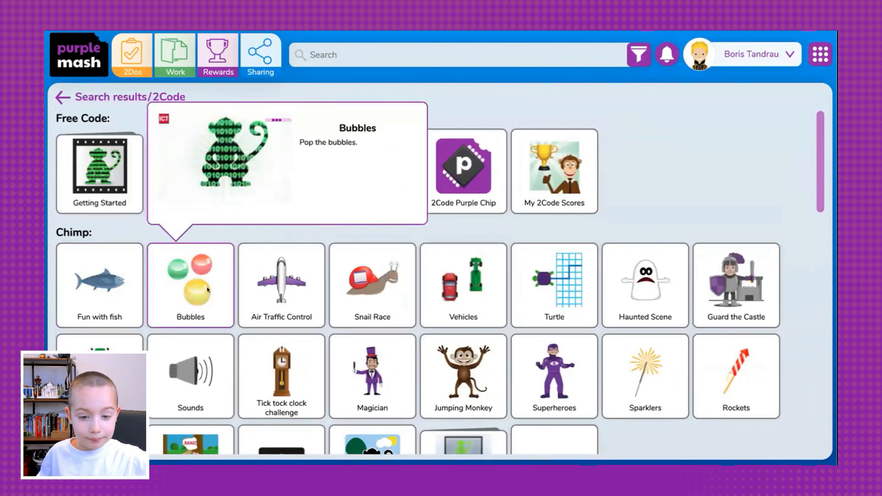
- Open the Fun with fish activity from the 2Code search results
left_click(99, 285)
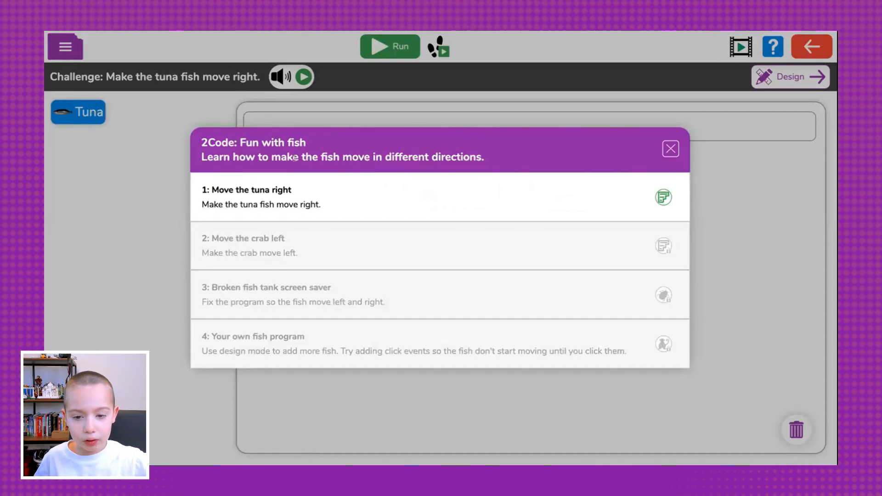
mouse_move(347, 166)
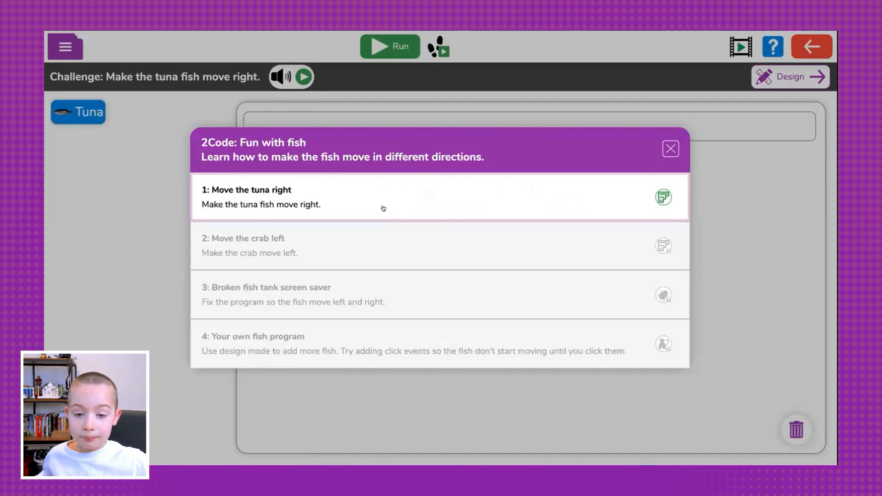
mouse_move(374, 194)
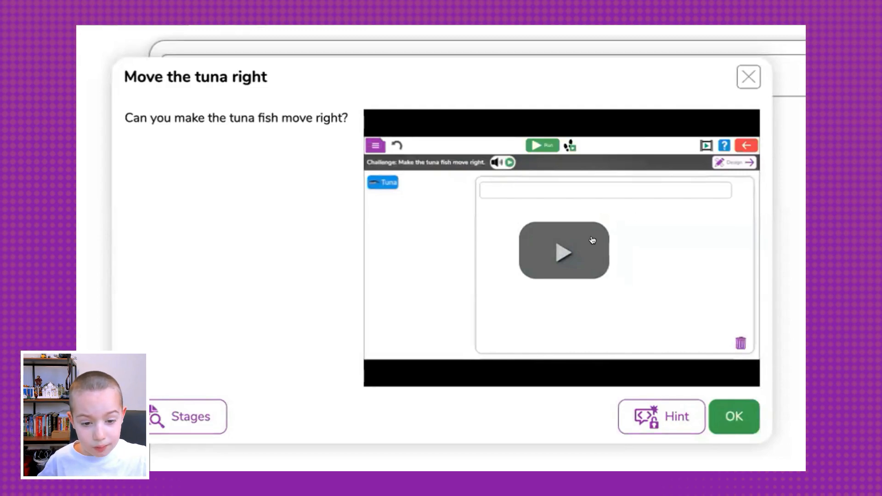
- Play the one-minute Move the tuna right demo video through to its end
left_click(563, 252)
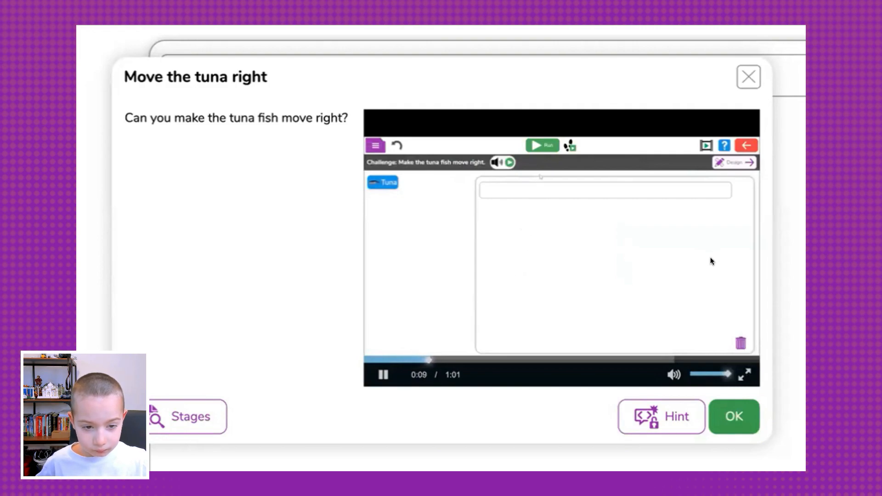
left_click(543, 146)
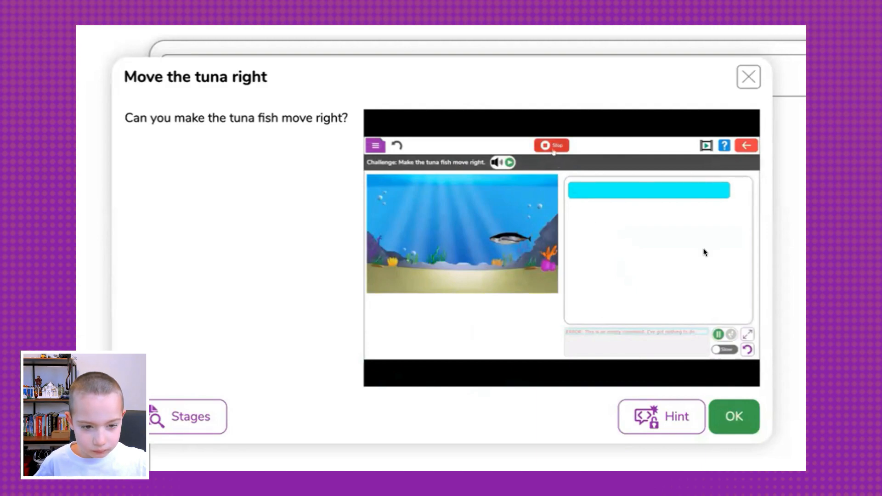
left_click(550, 145)
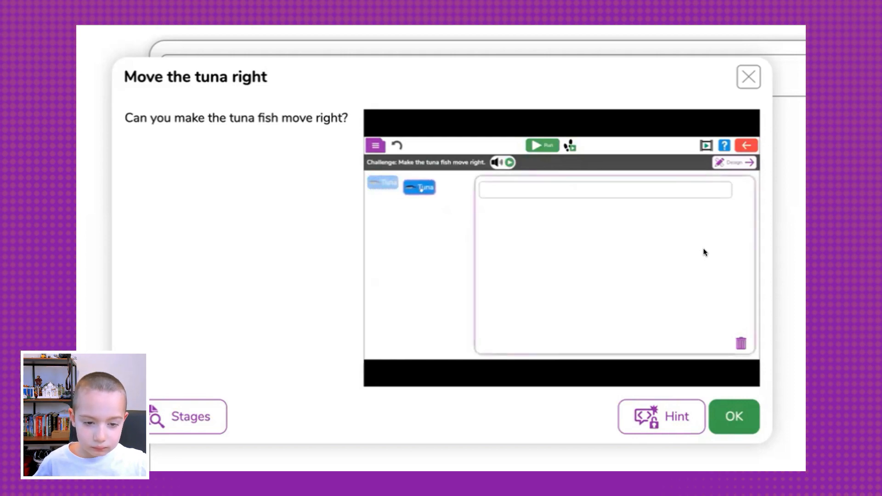
left_click_drag(419, 186, 507, 193)
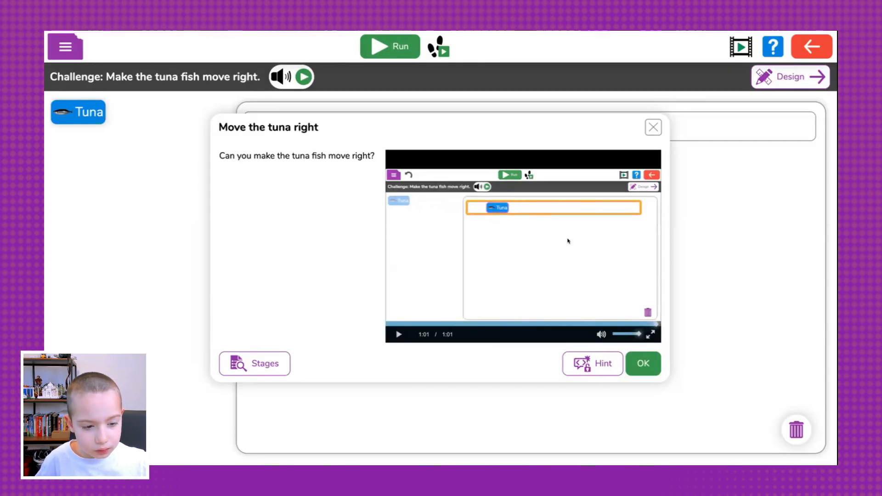
- Build a Tuna-right program, run it successfully, and advance to the crab challenge
left_click(642, 363)
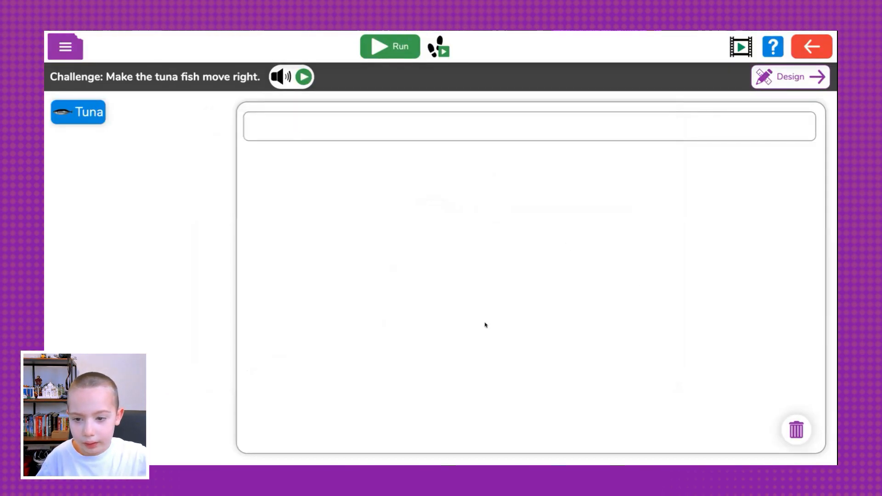
left_click_drag(78, 112, 277, 128)
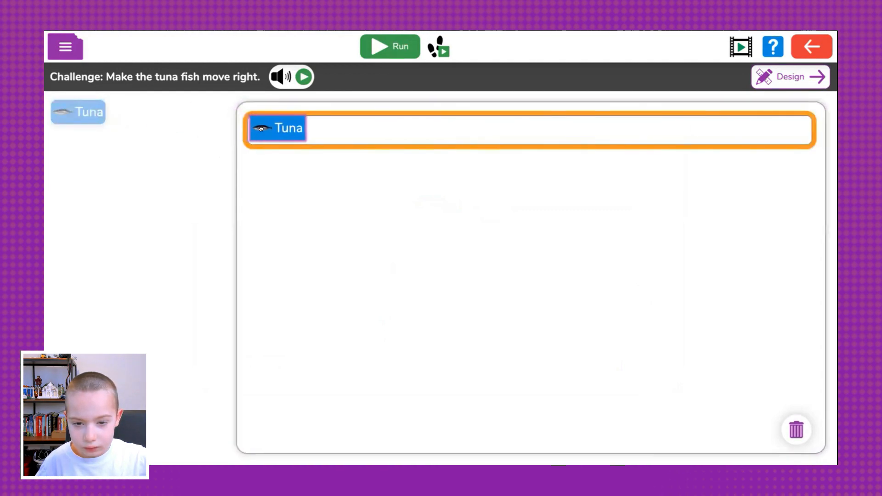
left_click(288, 128)
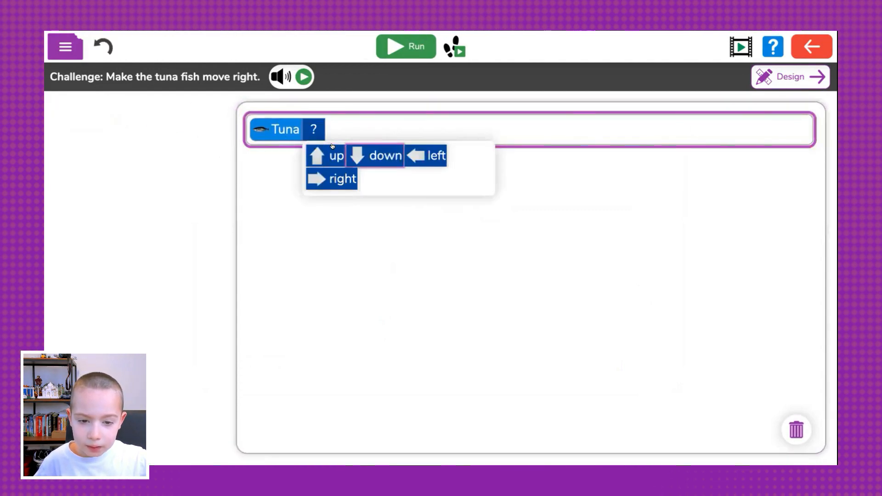
left_click(341, 180)
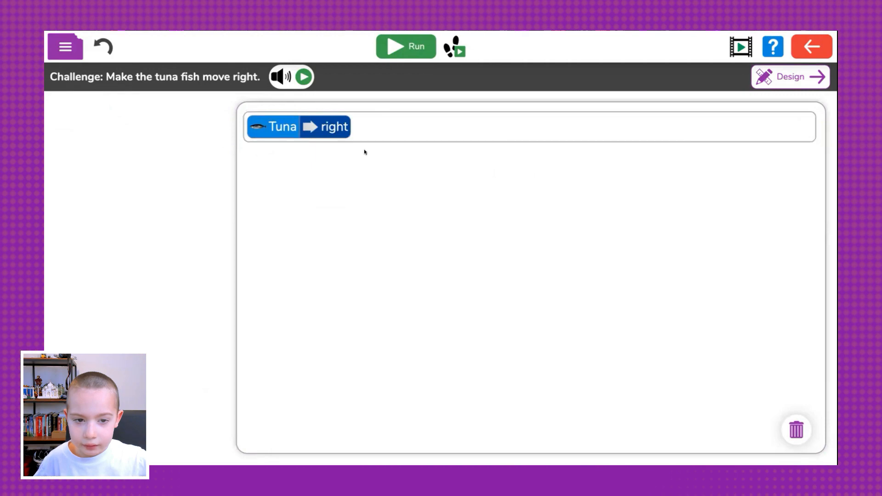
left_click(405, 46)
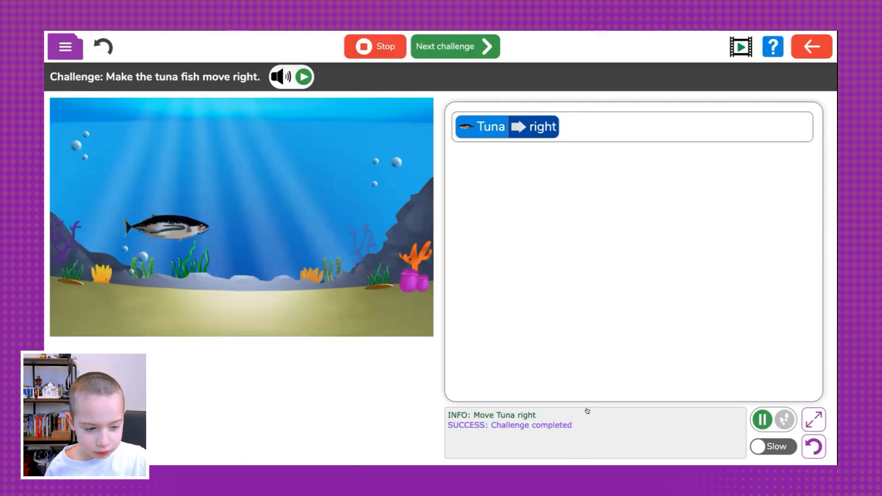
left_click(455, 46)
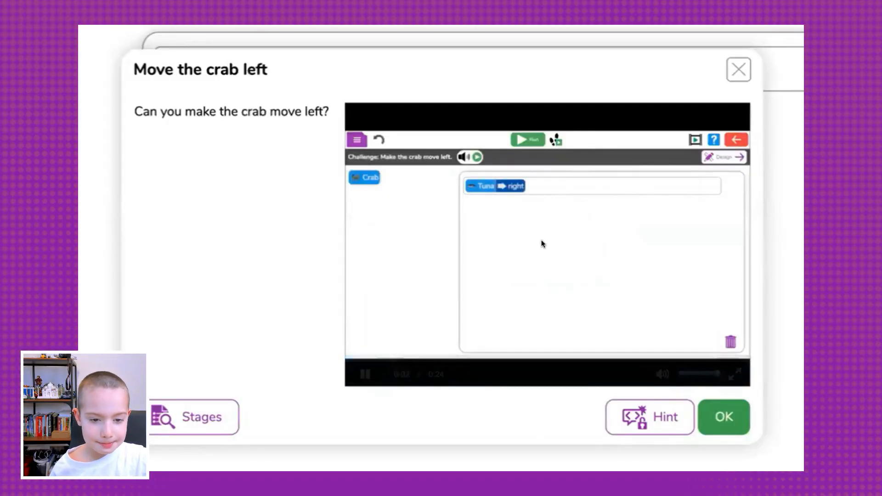
- Play the Move the crab left demo video to its end
left_click(526, 139)
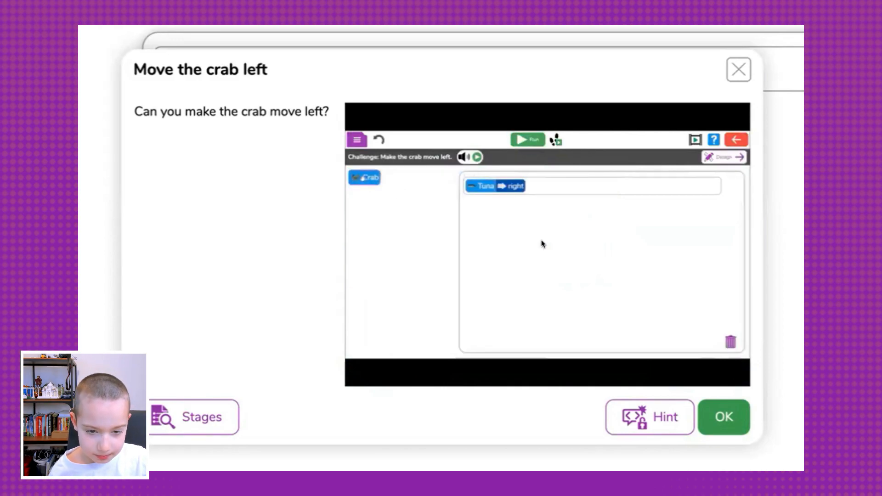
left_click_drag(364, 177, 455, 200)
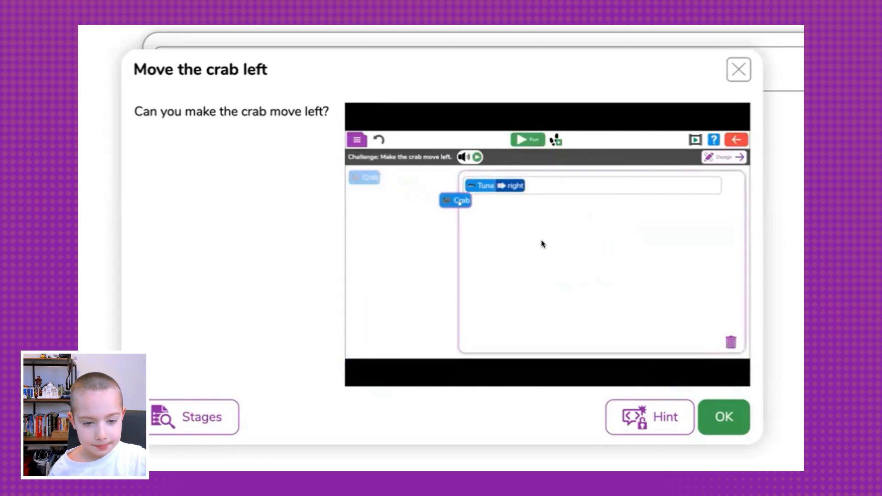
left_click_drag(455, 200, 491, 208)
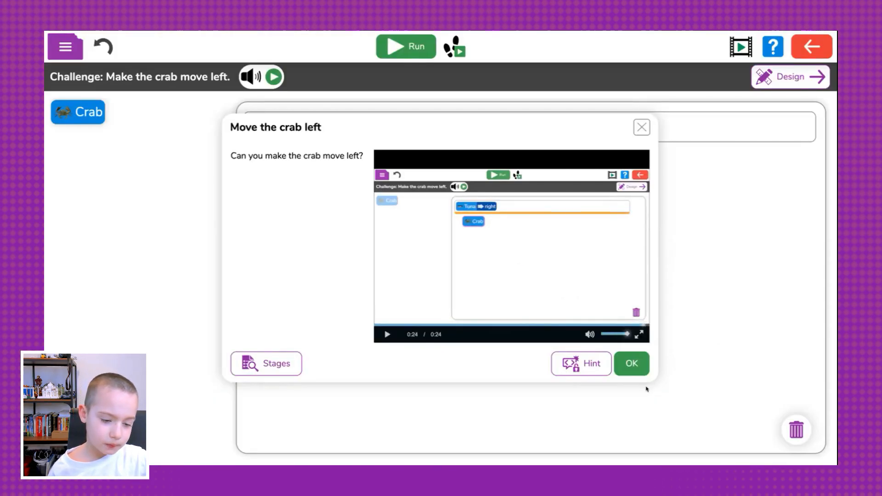
- Add a Crab-left line, run the program at Fast speed, and move on
left_click(631, 364)
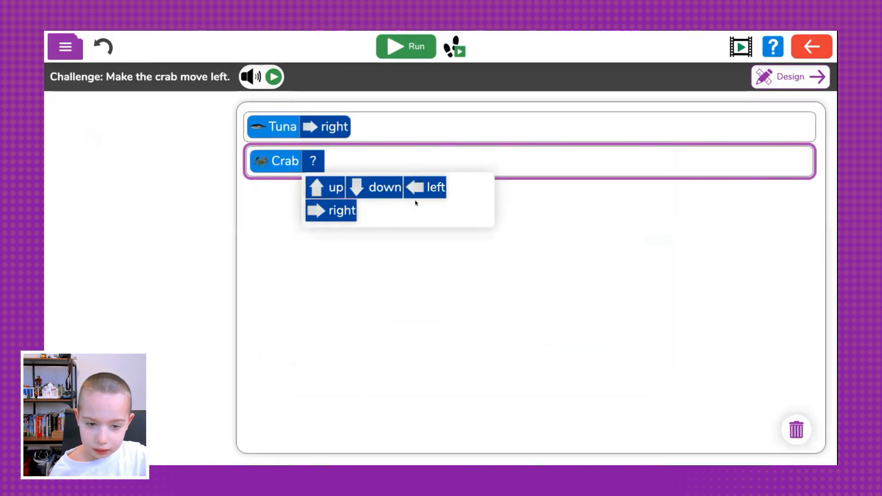
left_click(434, 186)
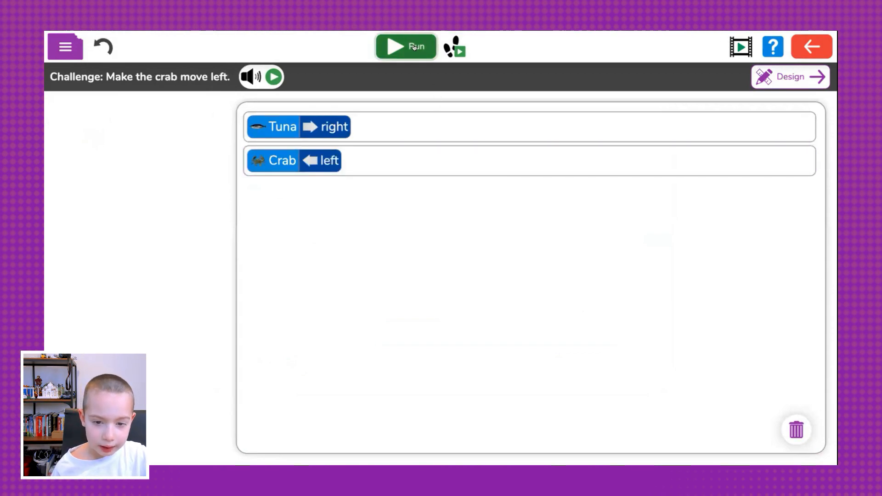
left_click(405, 46)
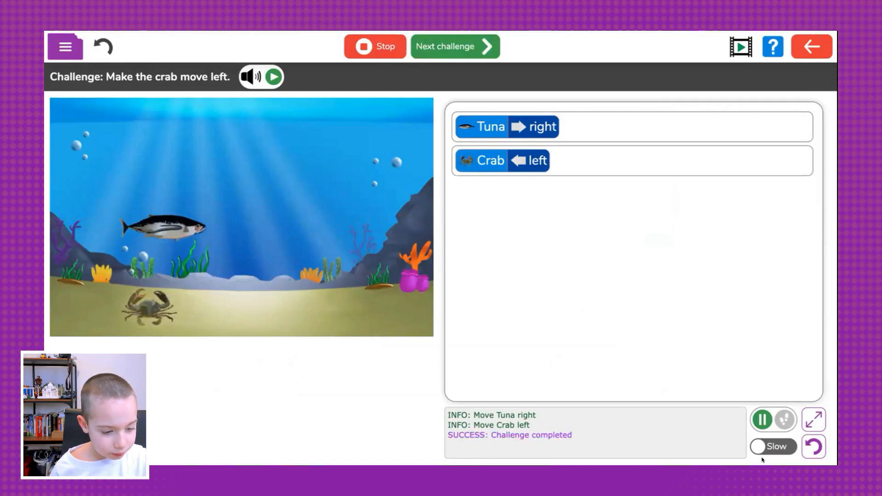
left_click(769, 450)
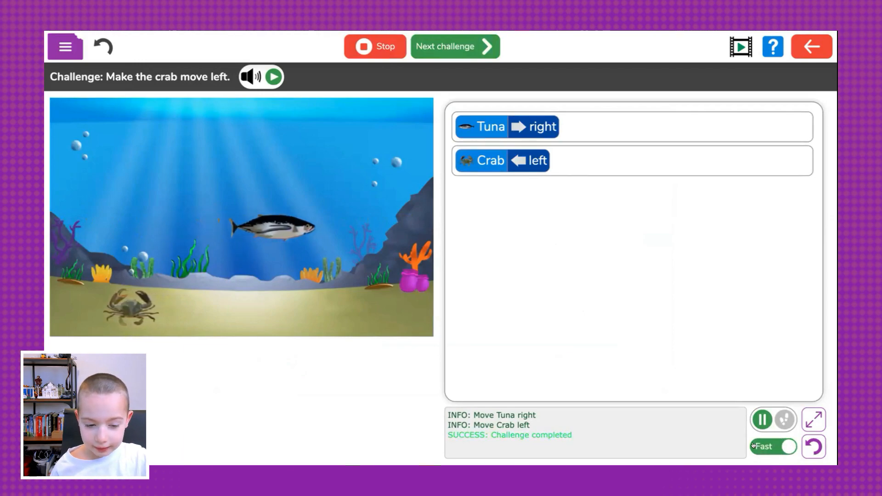
left_click(455, 47)
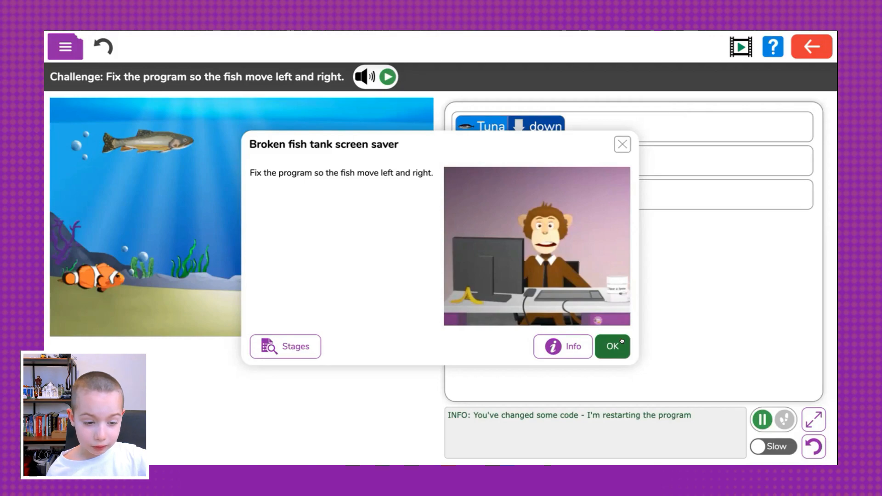
- Set the fish directions: Tuna left, Trout right, Clownfish left
left_click(613, 346)
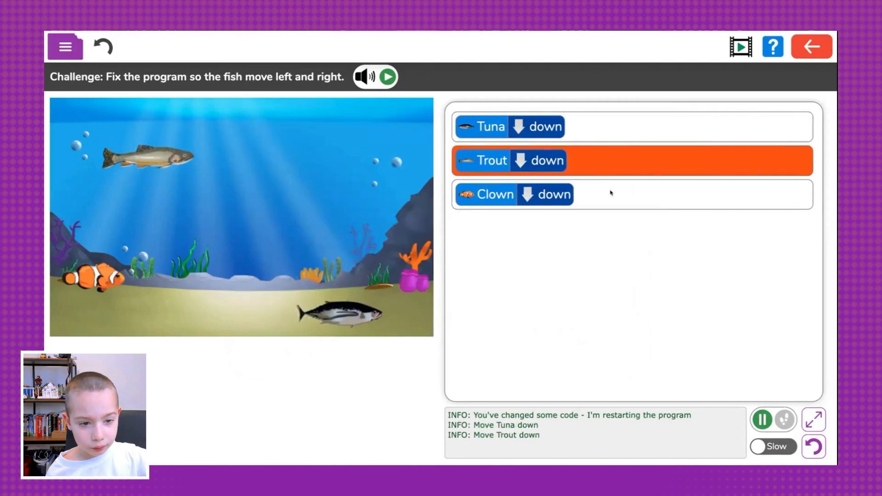
left_click(535, 127)
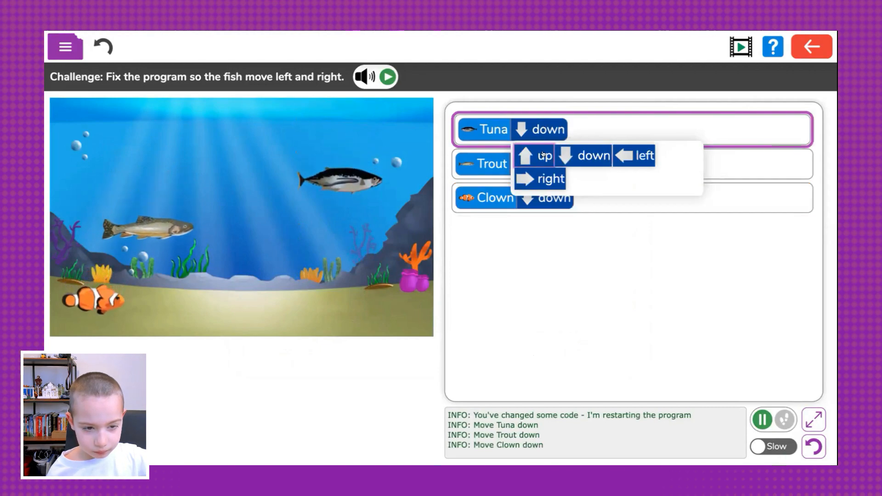
left_click(637, 156)
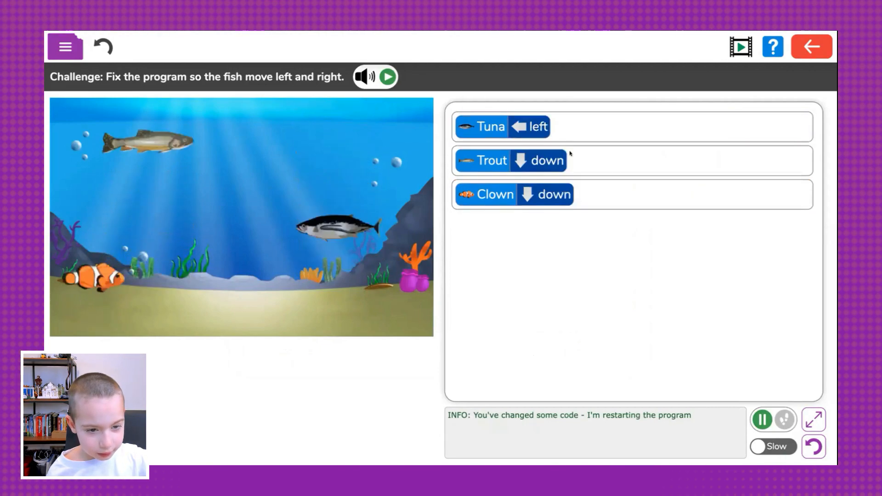
left_click(534, 161)
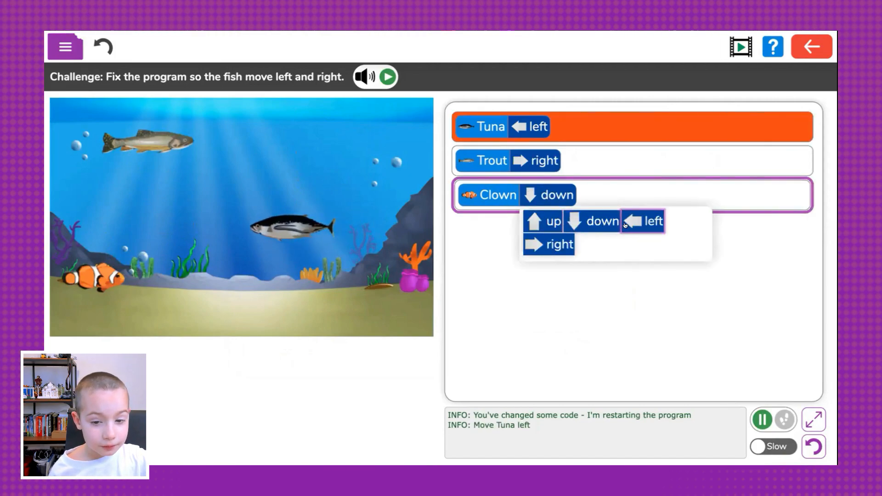
left_click(650, 221)
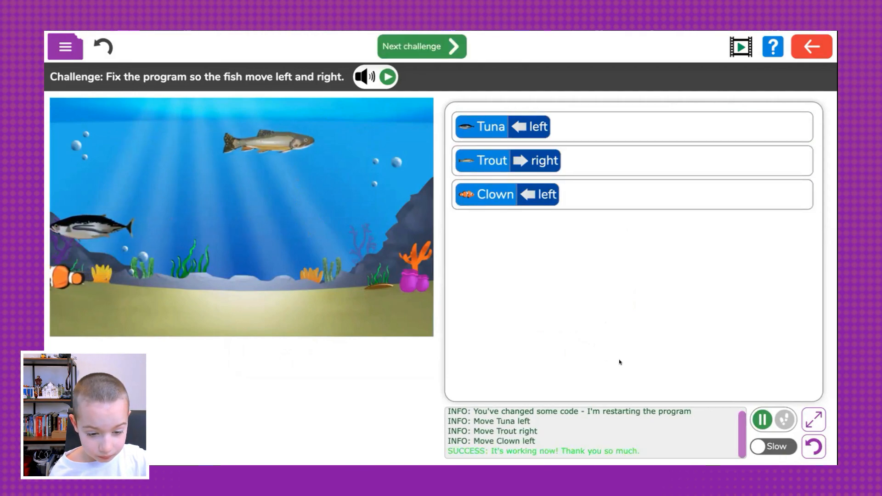
- Run the fixed fish tank program and accept the Lesson Completed message
left_click(422, 46)
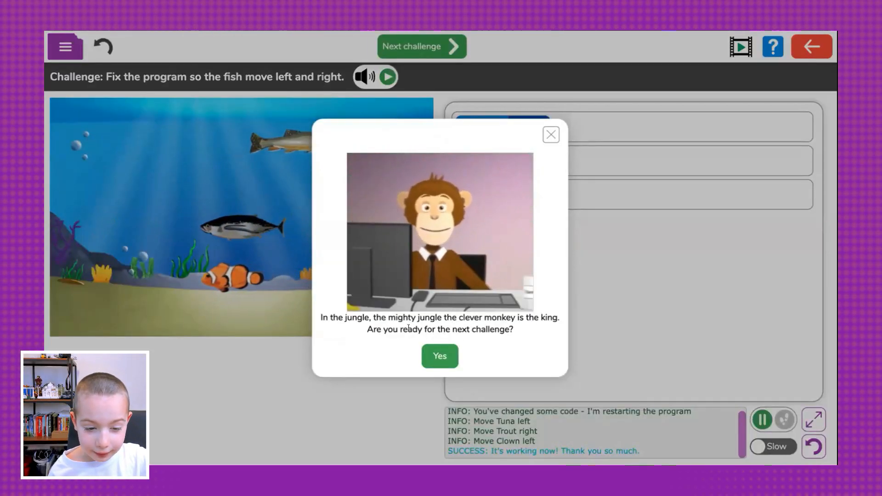
left_click(439, 356)
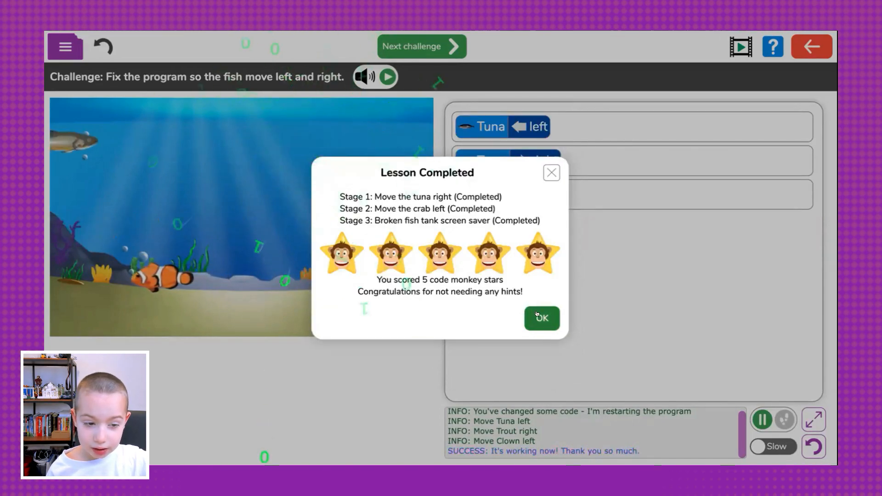
left_click(541, 317)
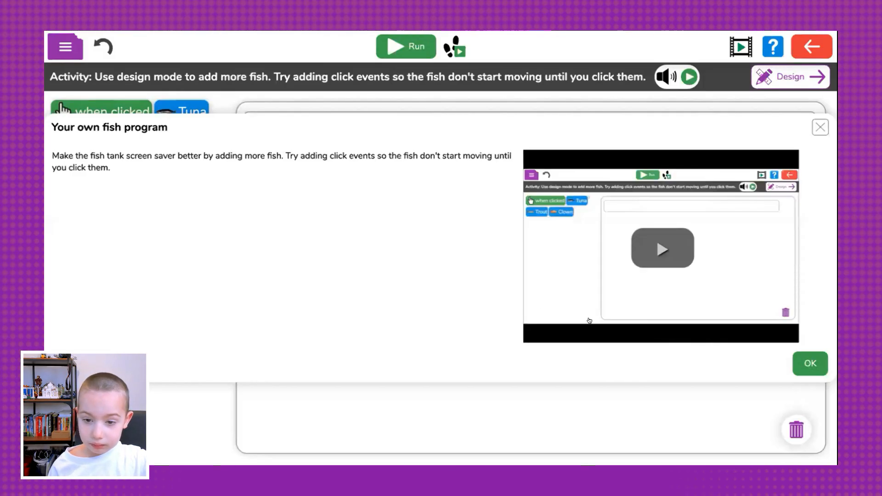
mouse_move(642, 244)
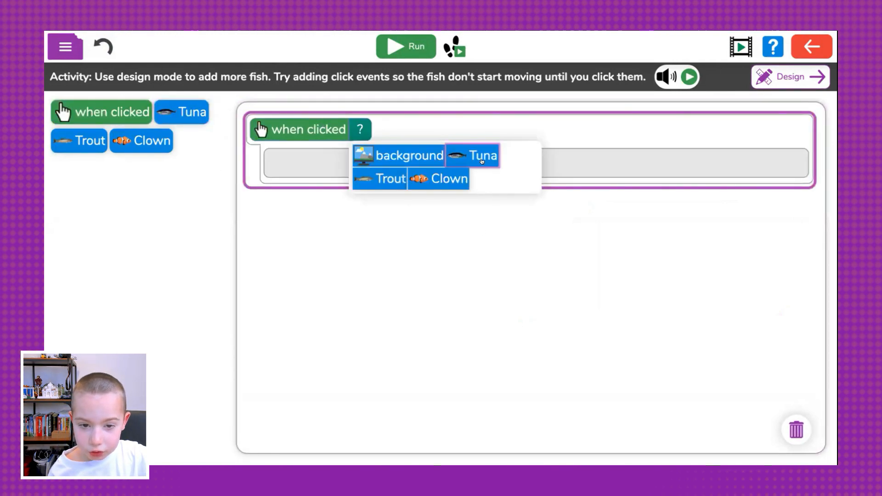
- Make clicking Tuna move it left, and add a Trout click event with a move command
left_click(474, 155)
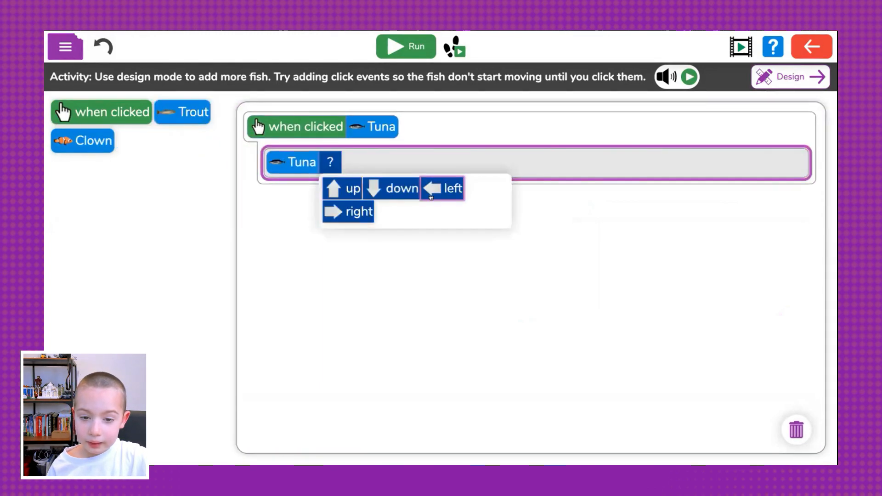
left_click(444, 188)
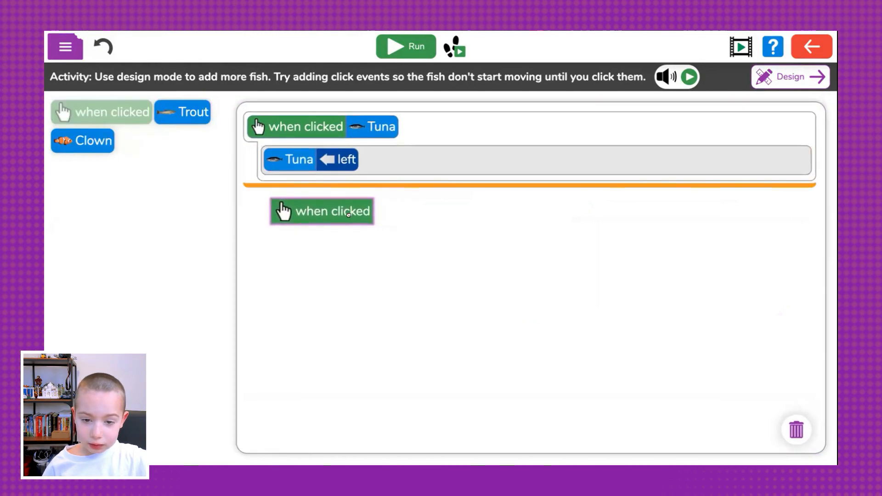
left_click(357, 211)
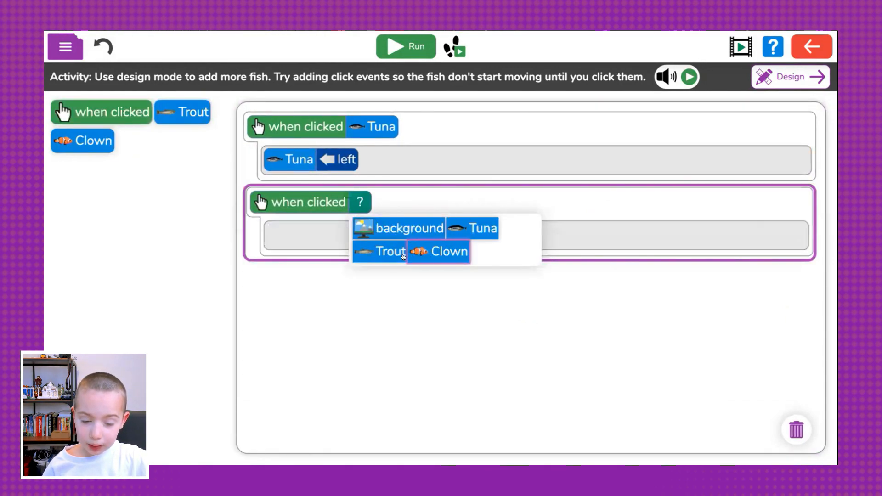
left_click(387, 251)
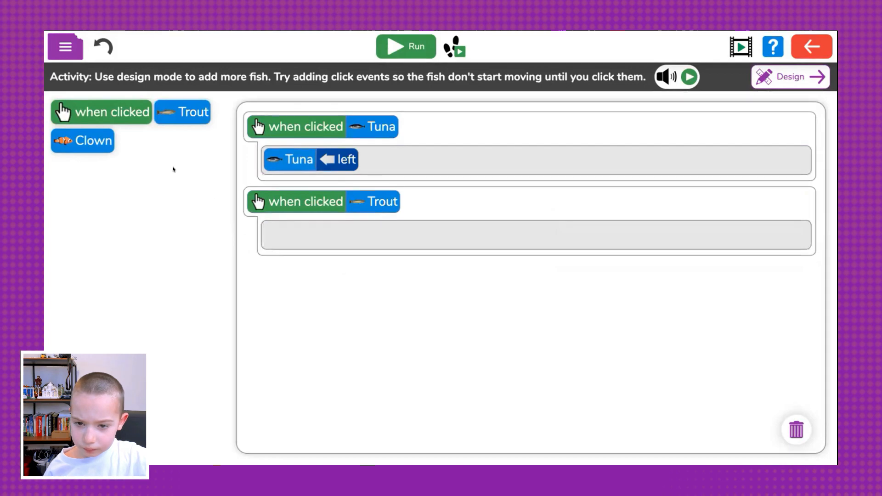
left_click_drag(182, 112, 279, 231)
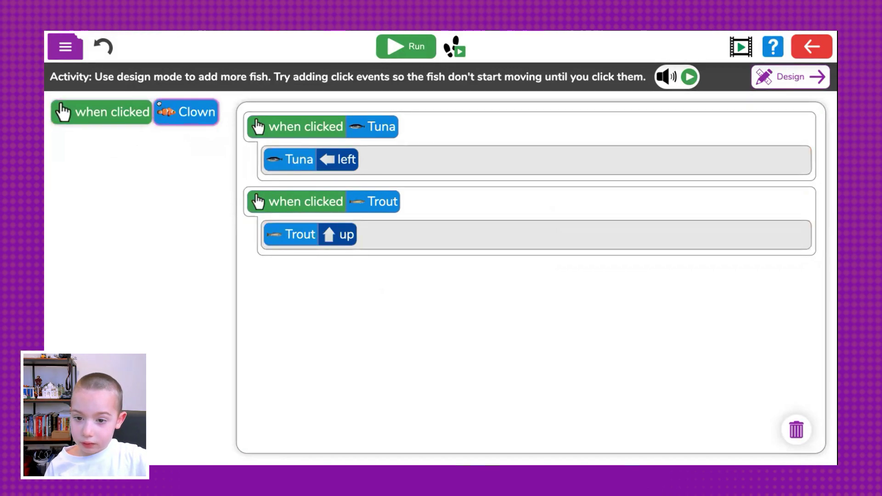
- Add a Clown click event whose command moves Clown right
left_click_drag(101, 111, 332, 292)
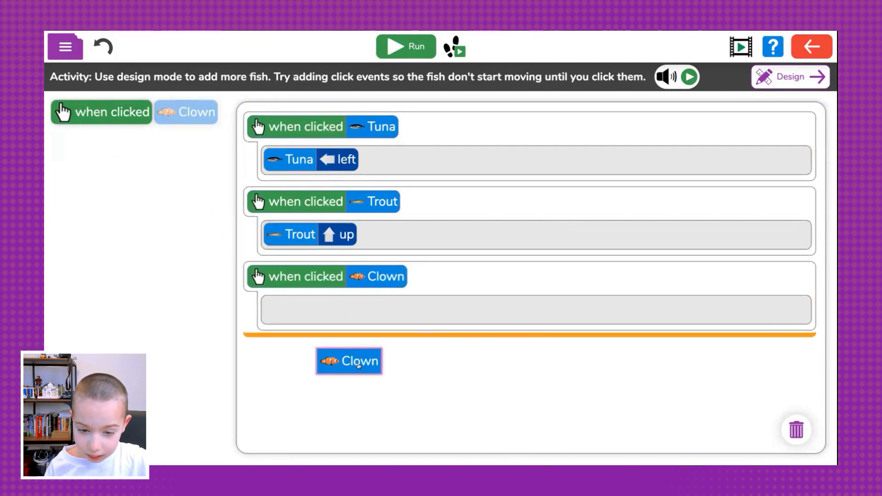
left_click_drag(348, 360, 307, 311)
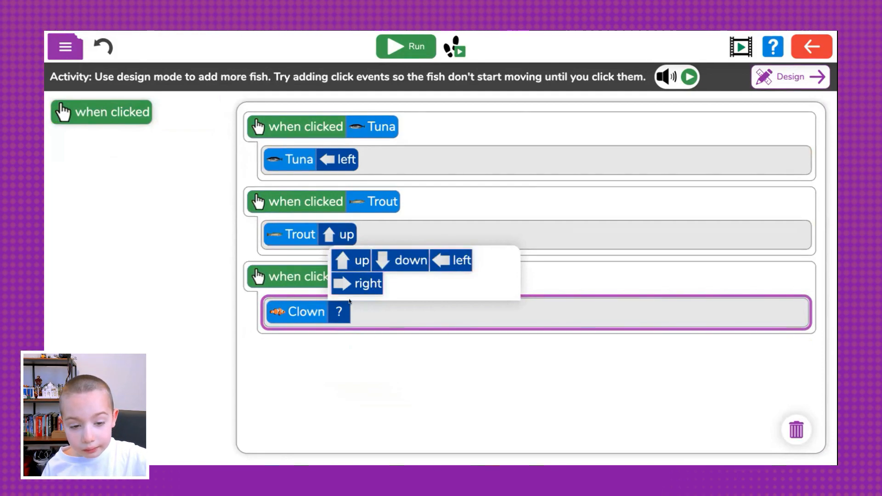
left_click(367, 283)
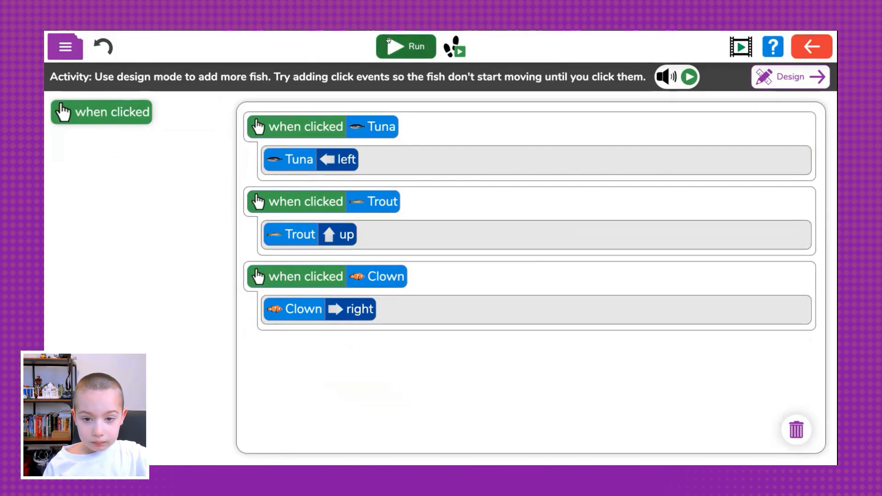
left_click(405, 47)
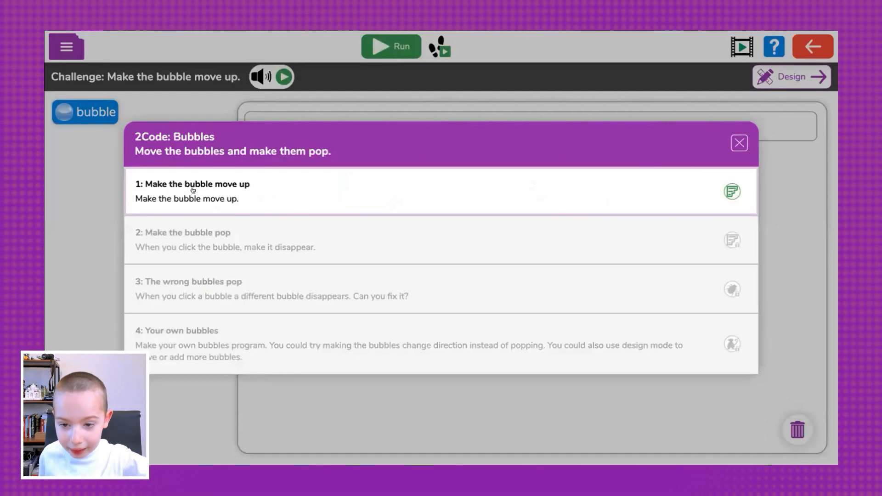
- In stage 1, make the bubble move up and run it, then start the pop challenge
left_click(193, 190)
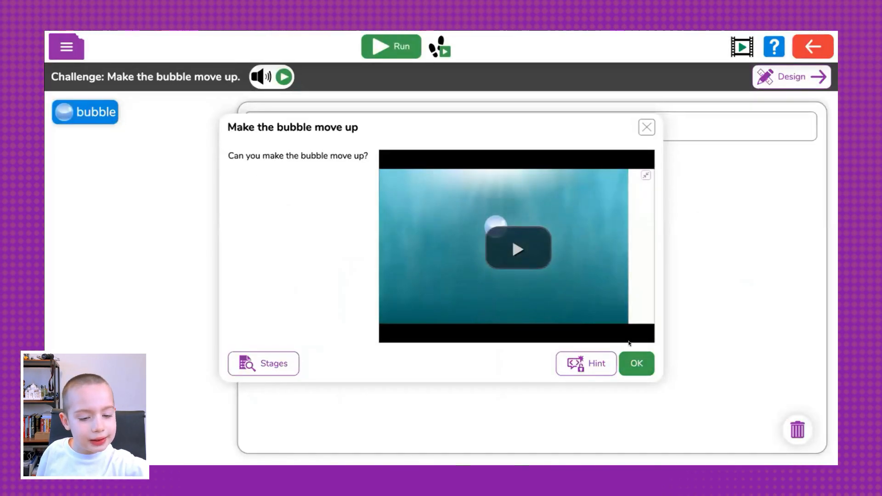
left_click(636, 363)
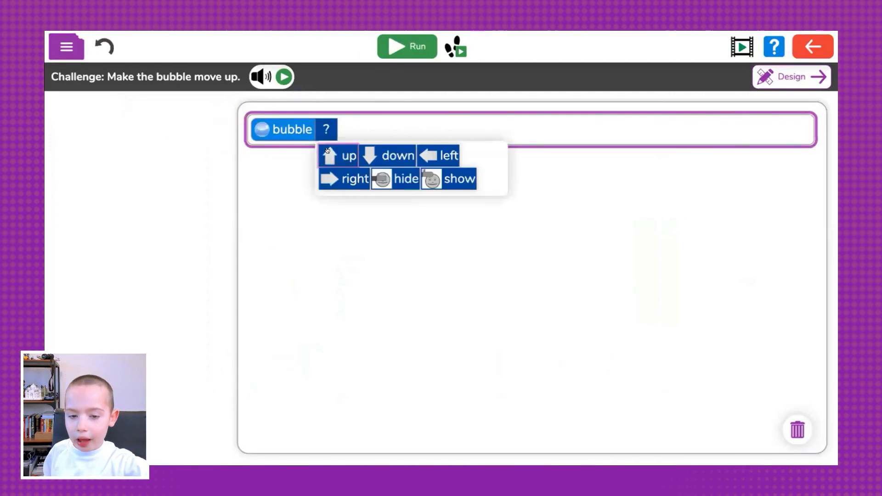
left_click(335, 156)
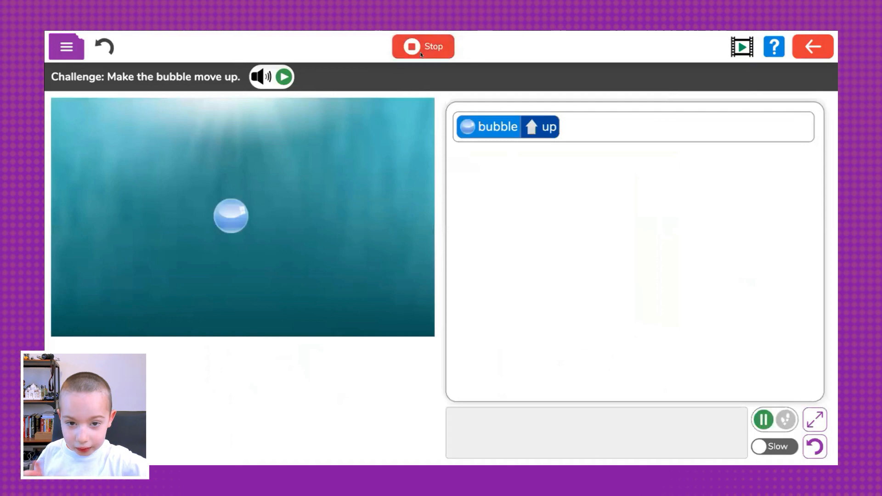
left_click(506, 127)
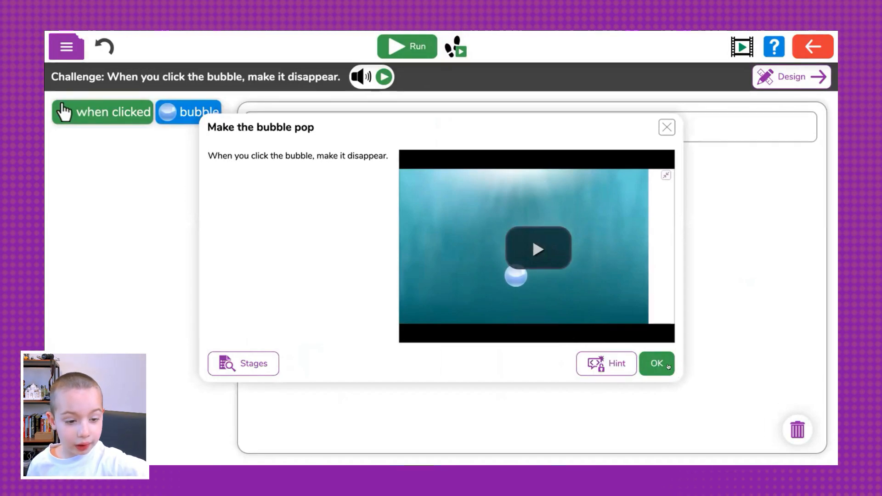
left_click(657, 363)
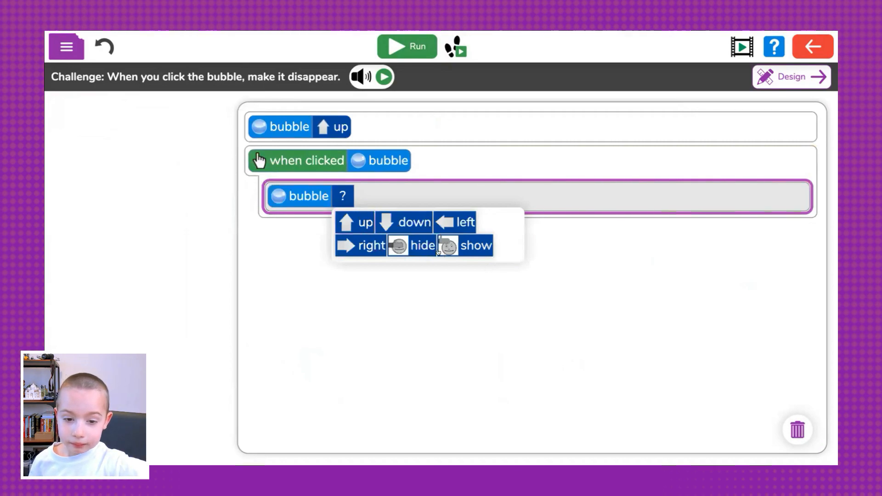
- Set the clicked bubble to hide, run and pop it, then go to the next challenge
left_click(415, 246)
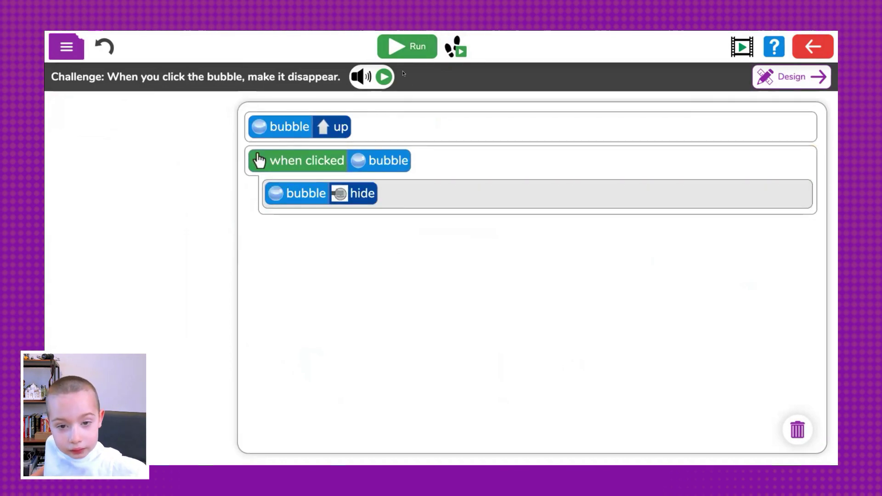
left_click(407, 47)
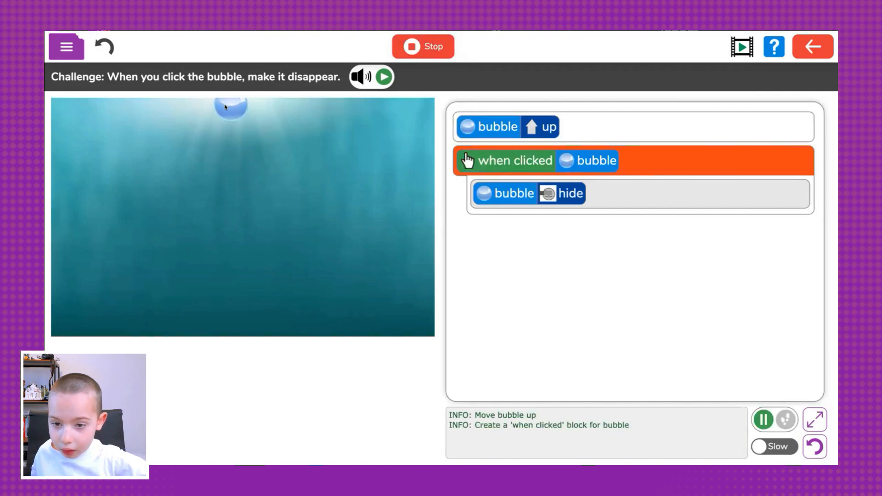
left_click(227, 106)
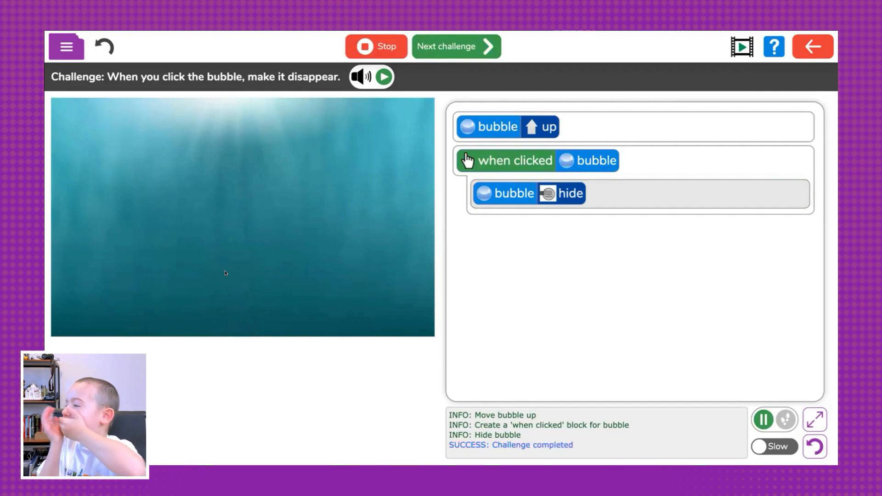
left_click(455, 47)
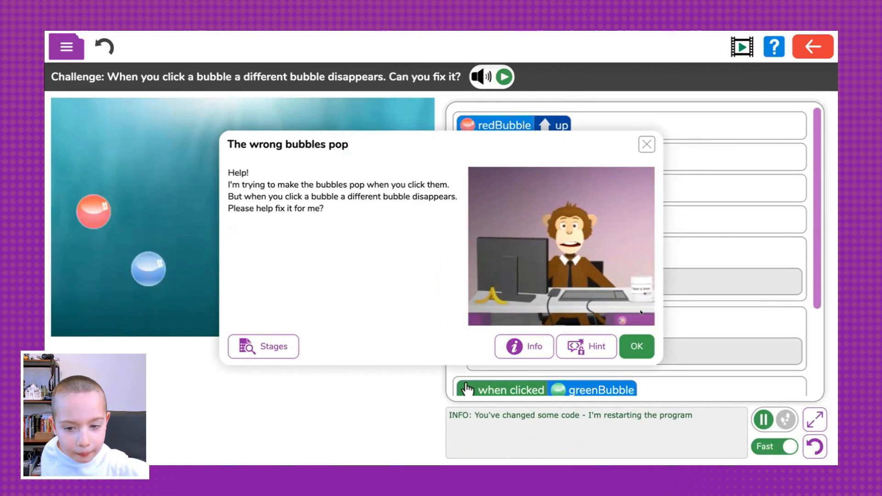
- Dismiss the wrong bubbles introduction and scroll down through the bubble code
left_click(636, 347)
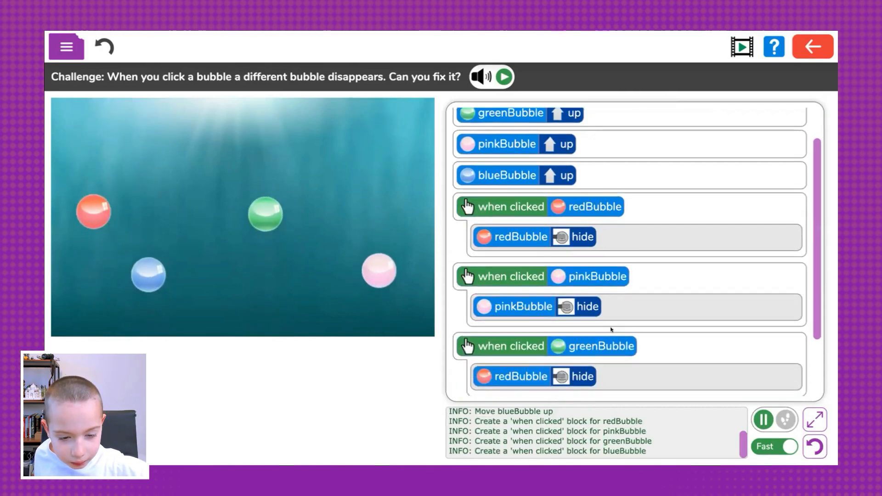
scroll("down", 3)
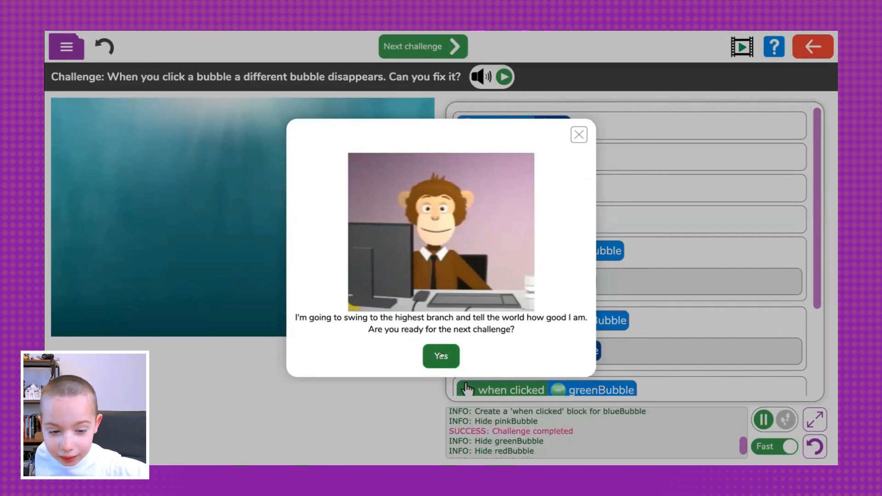
- Set greenBubble to move down and pinkBubble left, then run the bubbles program
left_click(441, 356)
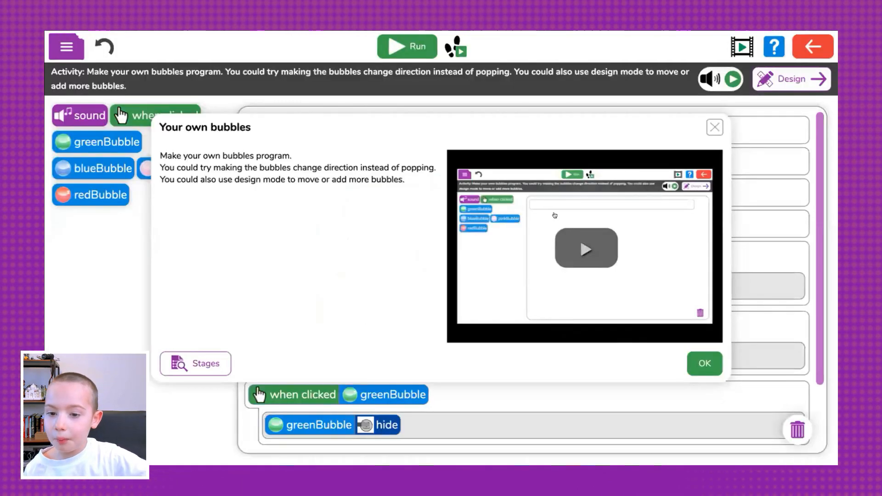
mouse_move(745, 278)
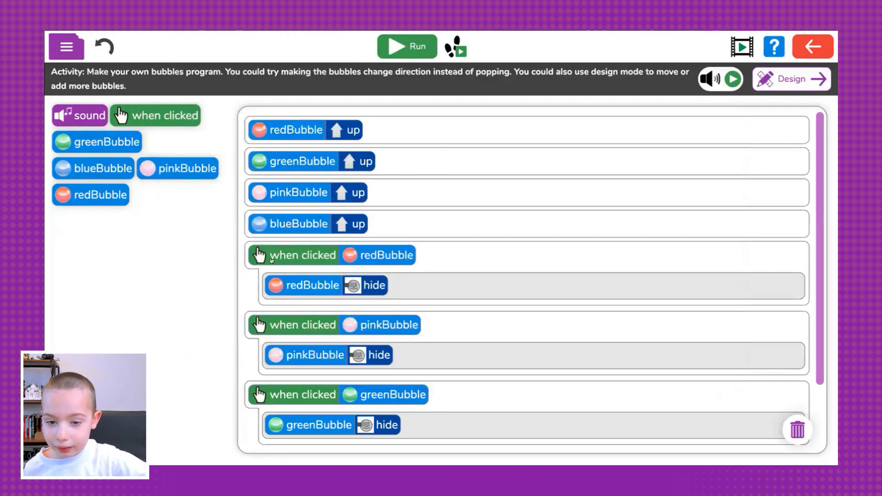
mouse_move(437, 322)
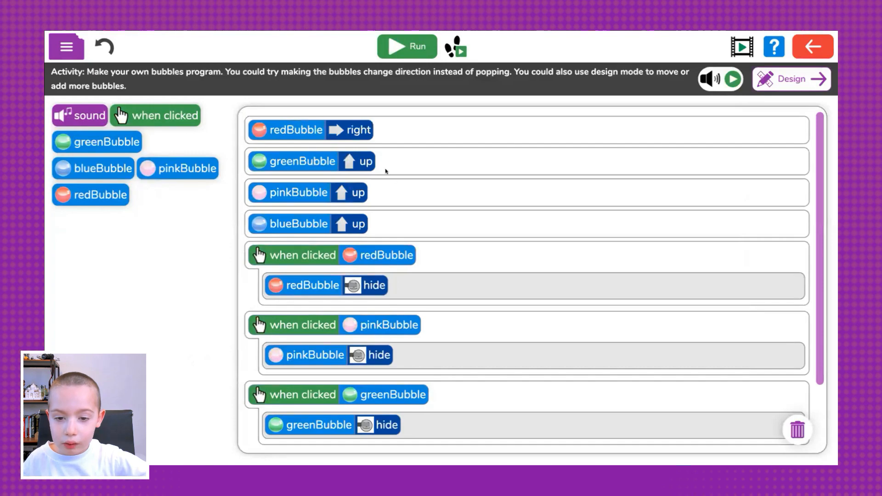
left_click(356, 161)
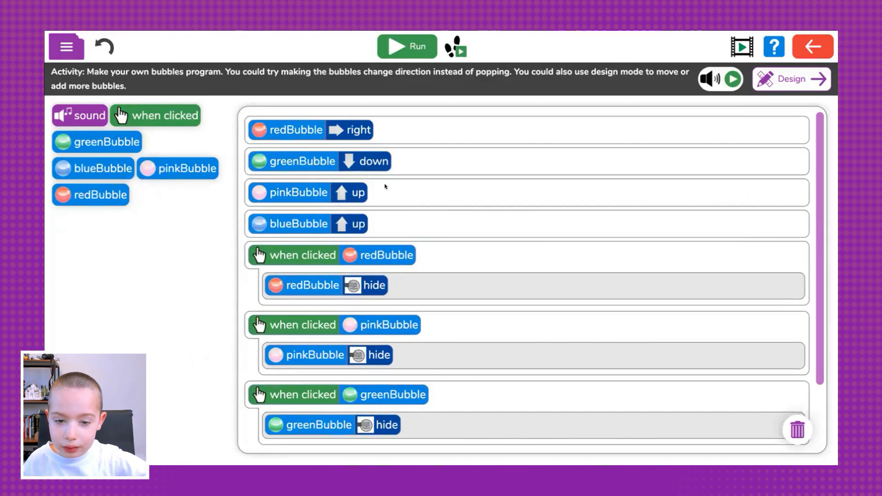
left_click(352, 193)
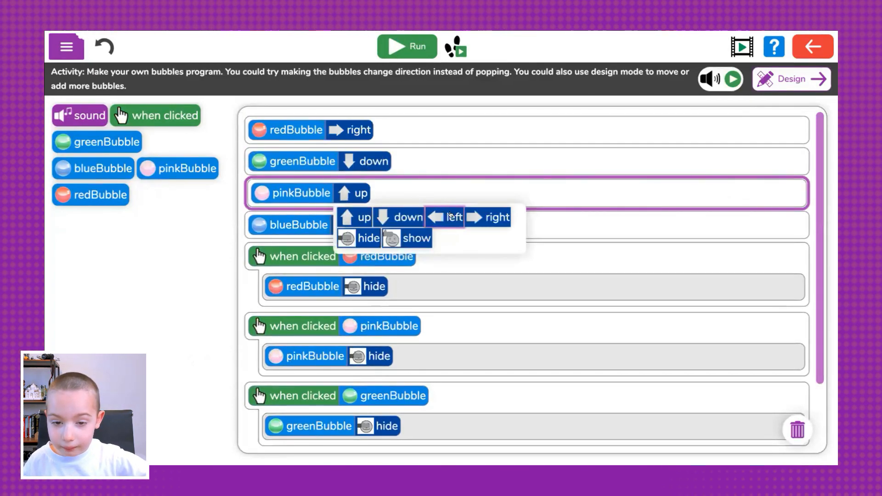
left_click(445, 217)
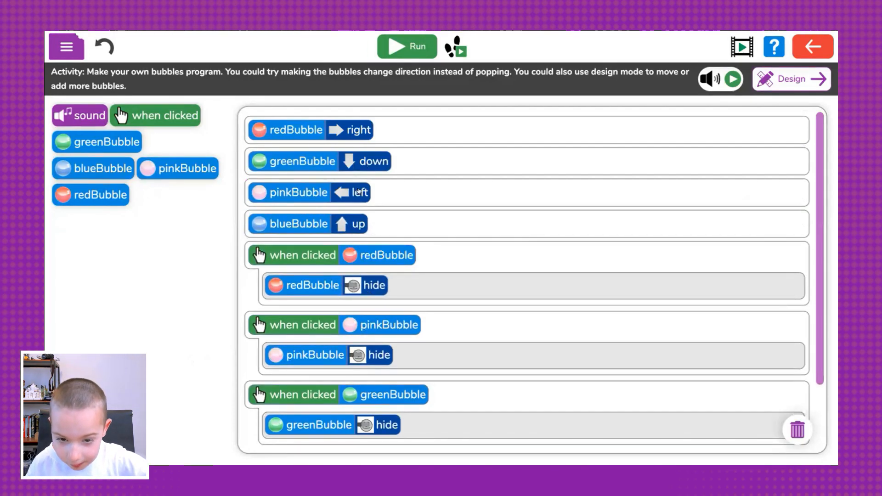
left_click(407, 46)
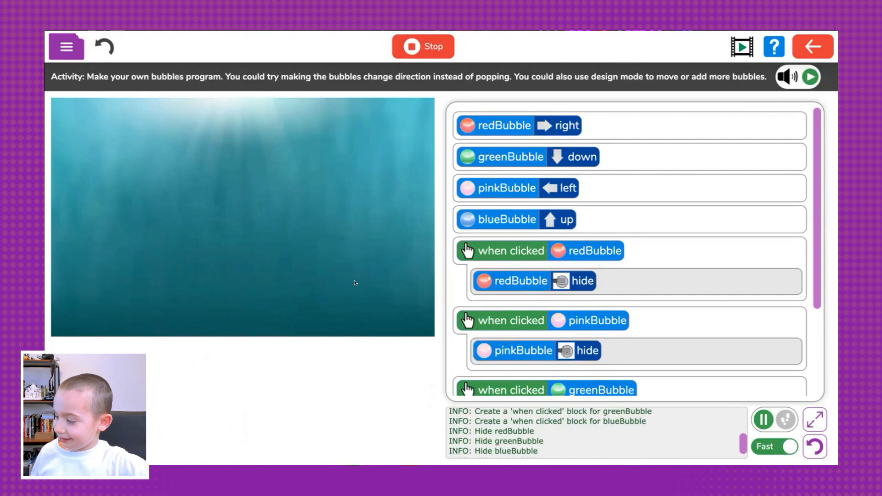
mouse_move(350, 276)
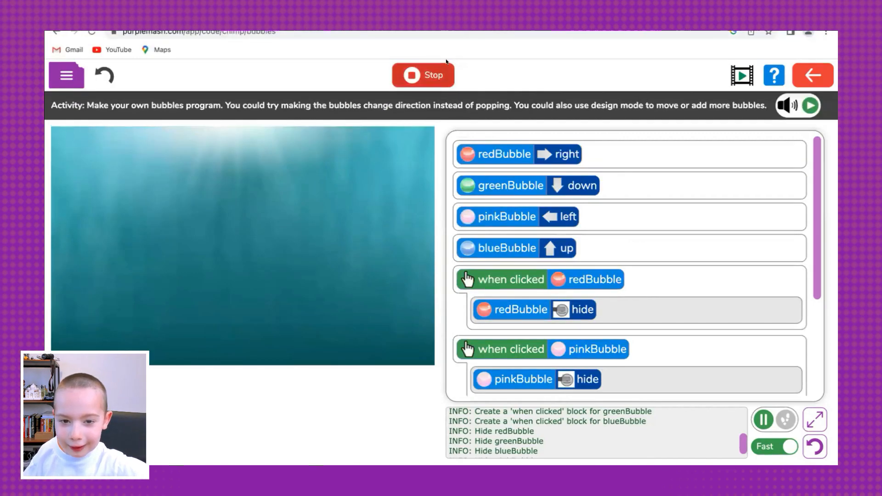
- Stop the running bubbles program and choose Save & exit
left_click(423, 75)
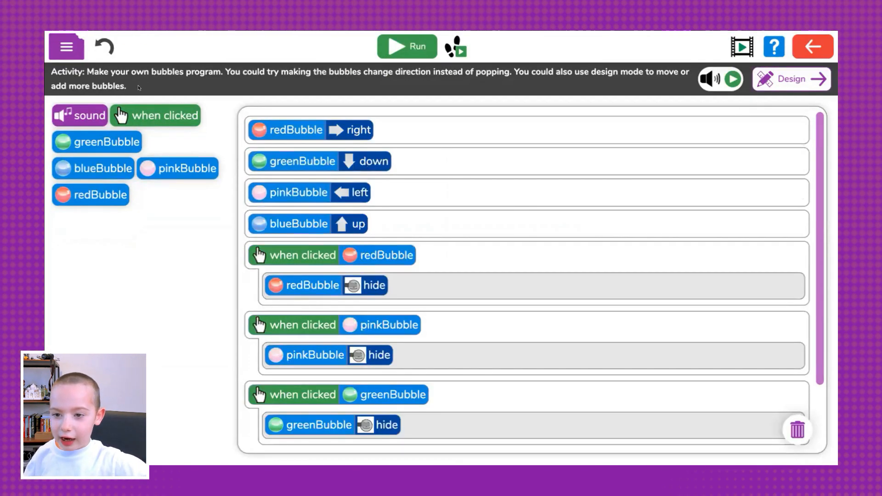
left_click(814, 45)
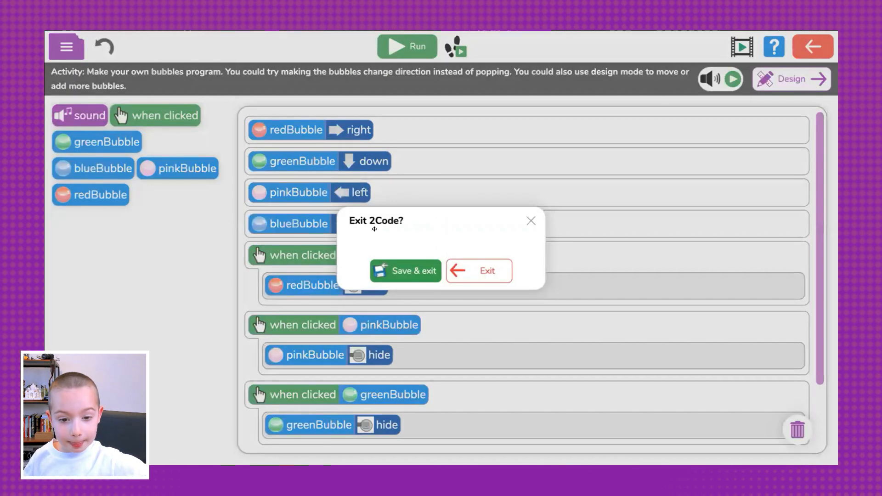
left_click(405, 271)
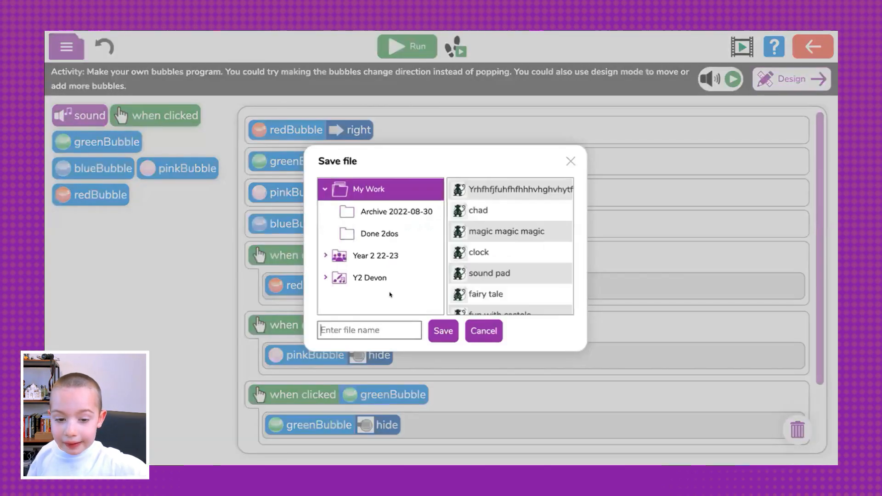
left_click(383, 330)
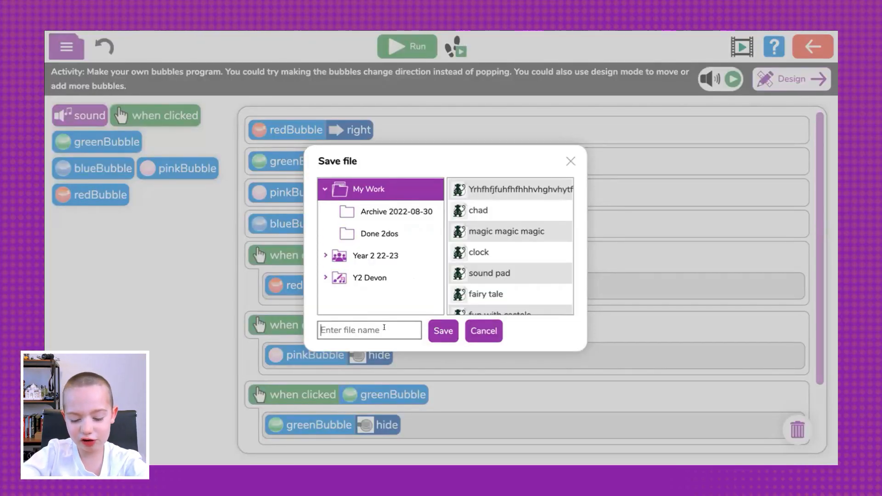
- Save the file in My Work as 'bubbles are crazy'
type("bubbles are c")
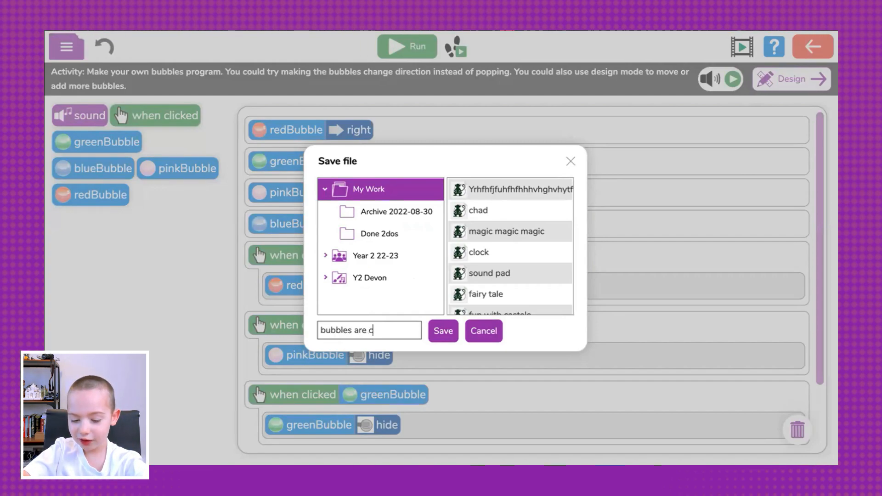
type("ra")
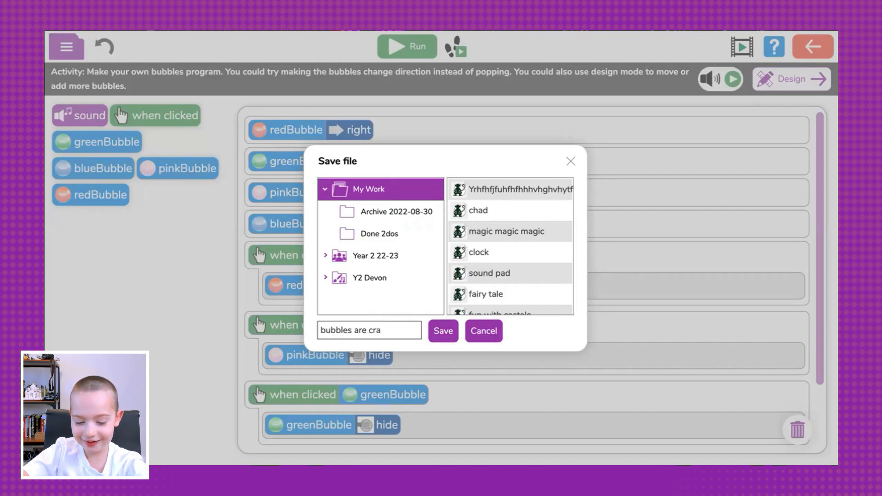
type("zy")
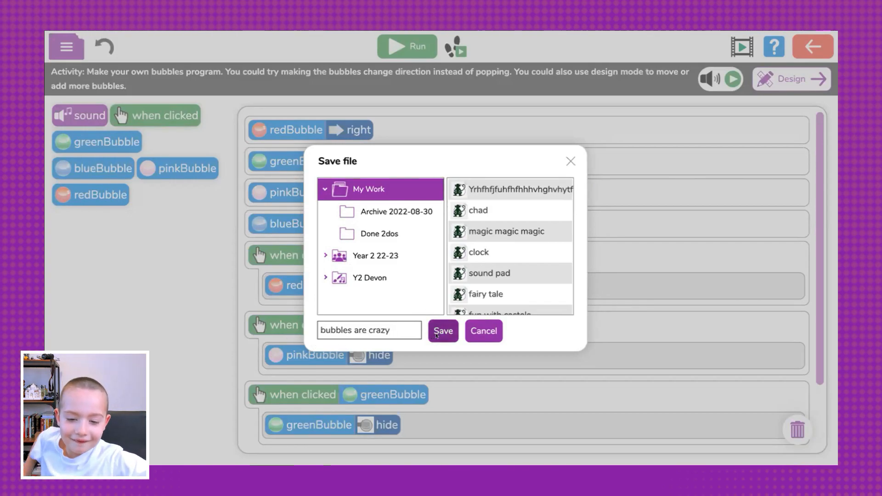
left_click(442, 330)
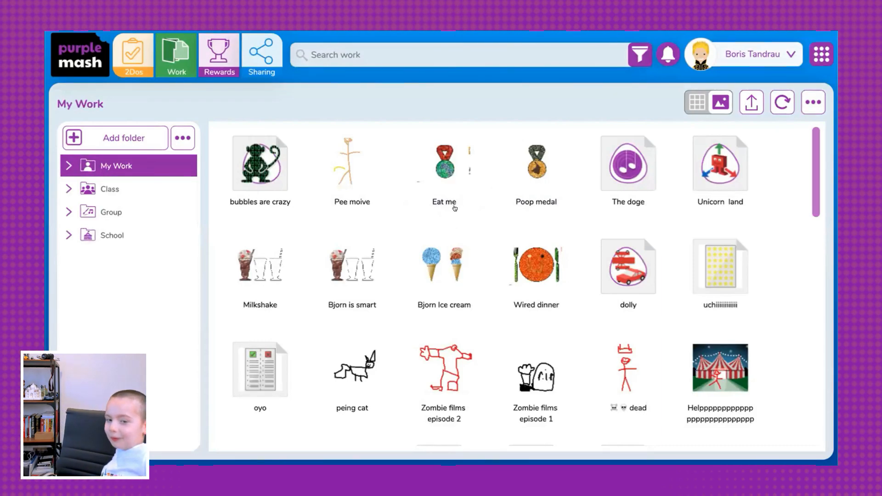
mouse_move(539, 179)
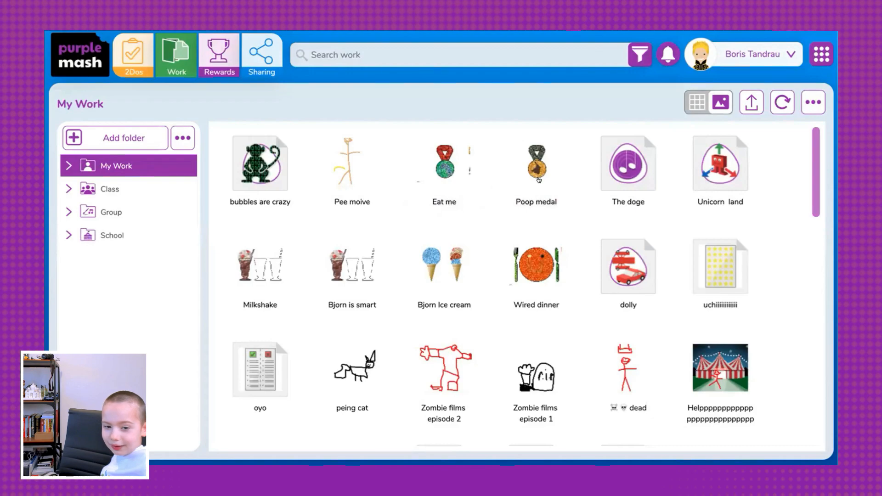
mouse_move(548, 203)
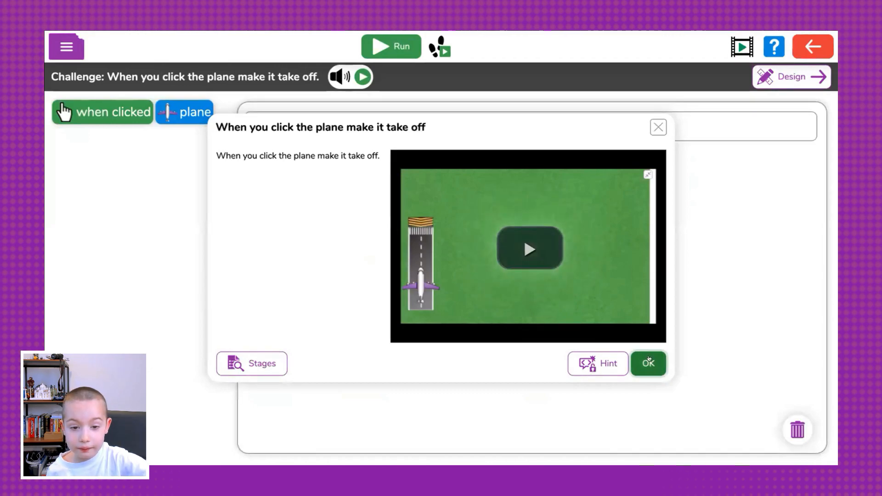
- Add a when-clicked script moving the plane up, run it and test the take-off
left_click(647, 363)
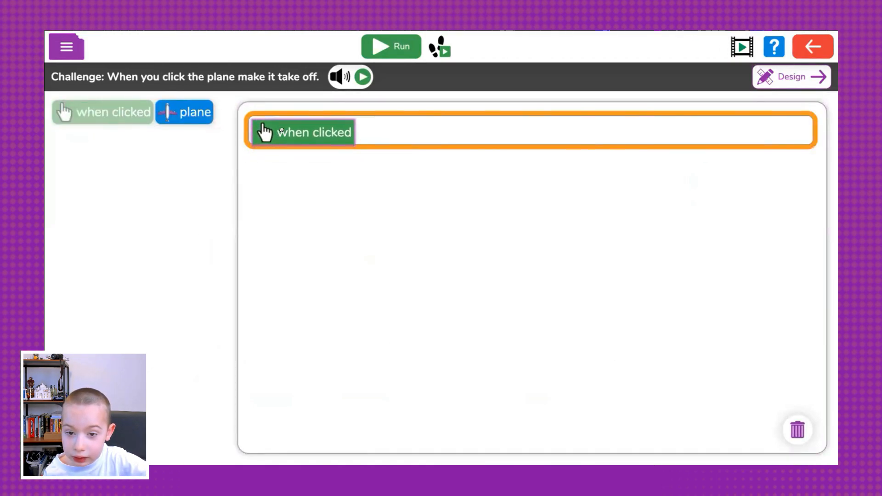
left_click_drag(185, 111, 376, 126)
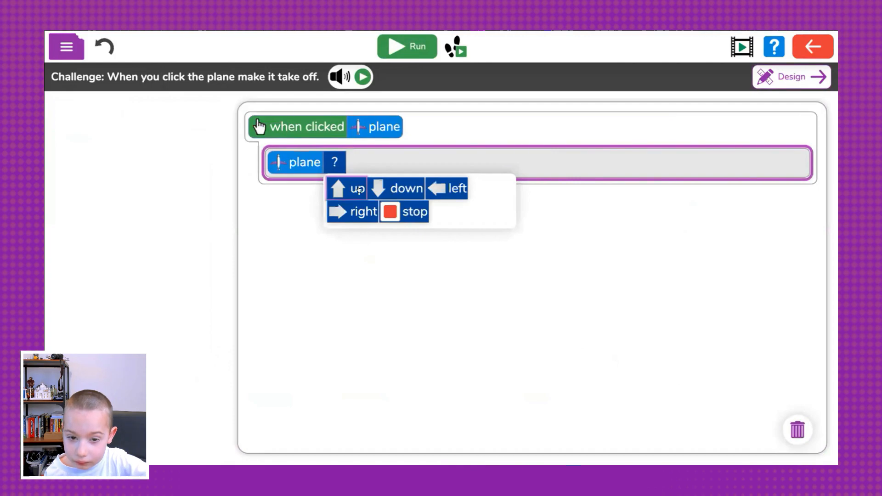
left_click(355, 188)
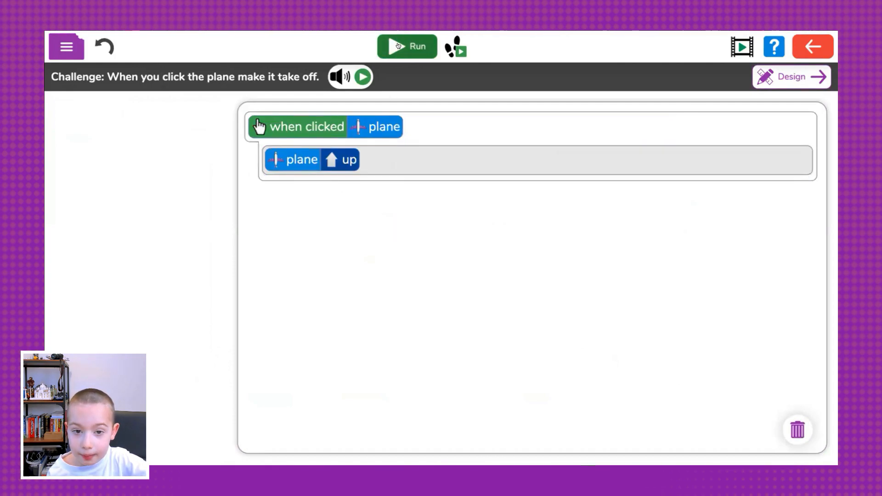
left_click(407, 47)
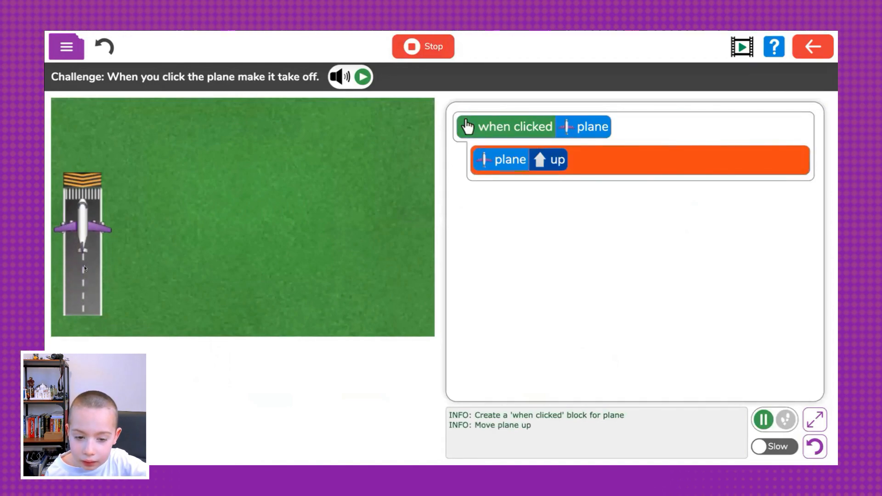
left_click(83, 229)
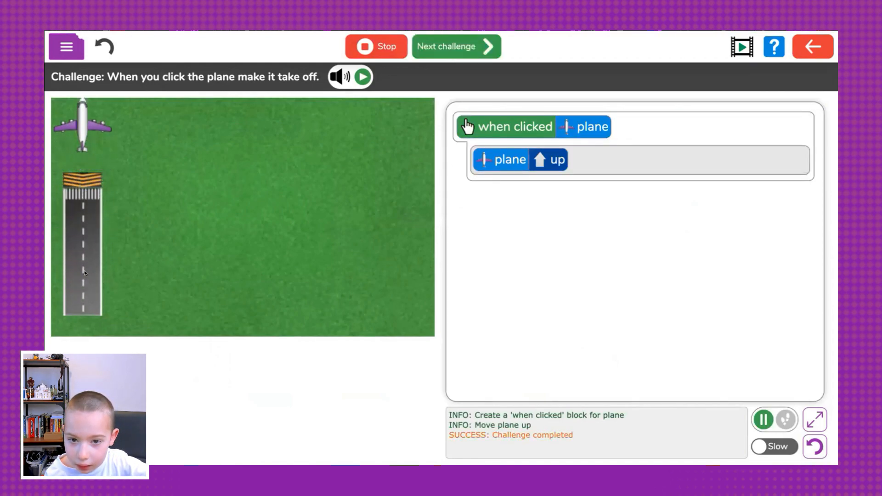
left_click(456, 47)
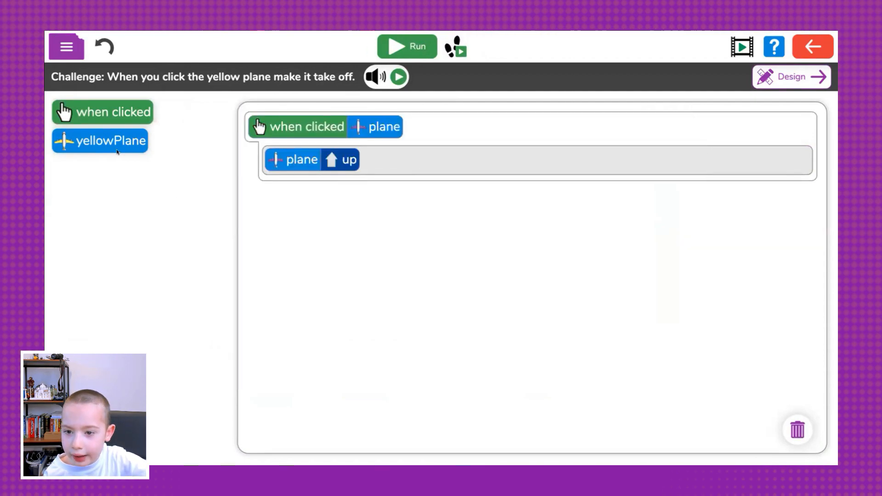
mouse_move(205, 135)
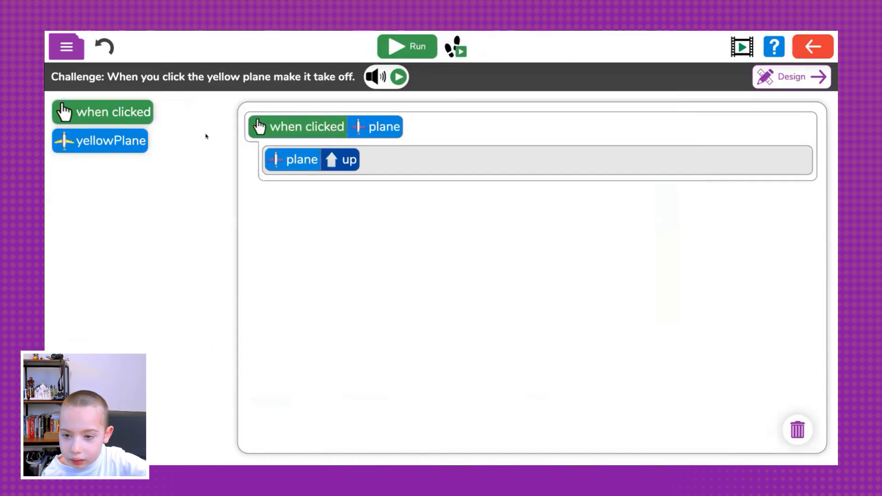
- Add a when-clicked script moving yellowPlane right, run it and click the planes
left_click_drag(102, 111, 298, 202)
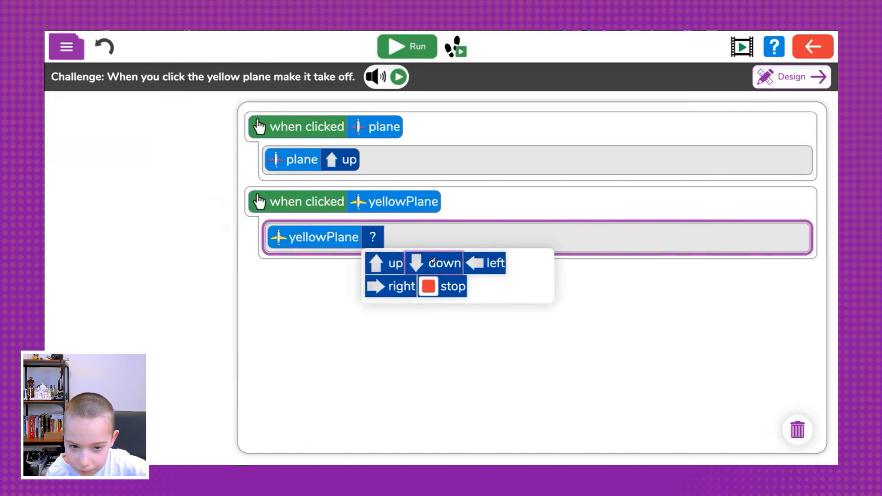
left_click(401, 286)
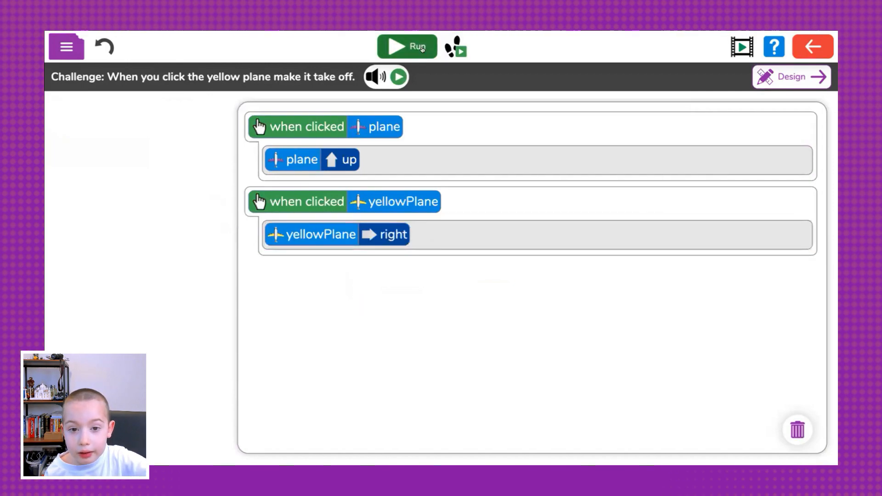
left_click(407, 46)
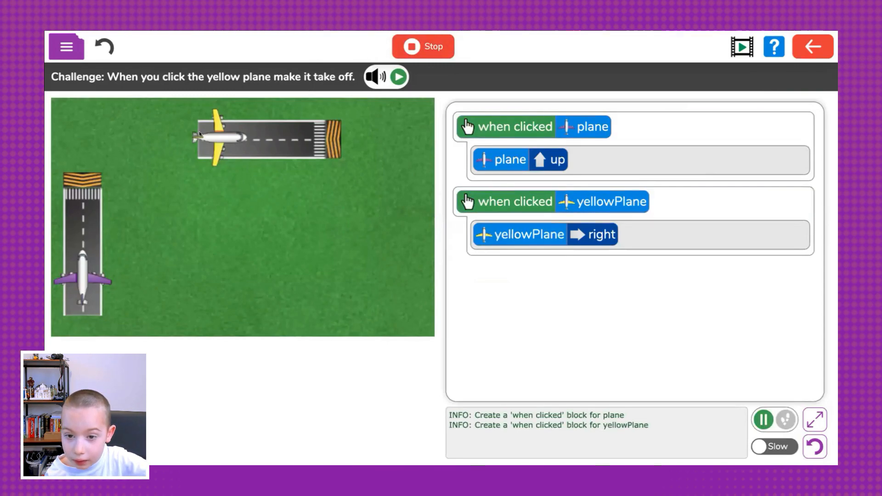
left_click(215, 138)
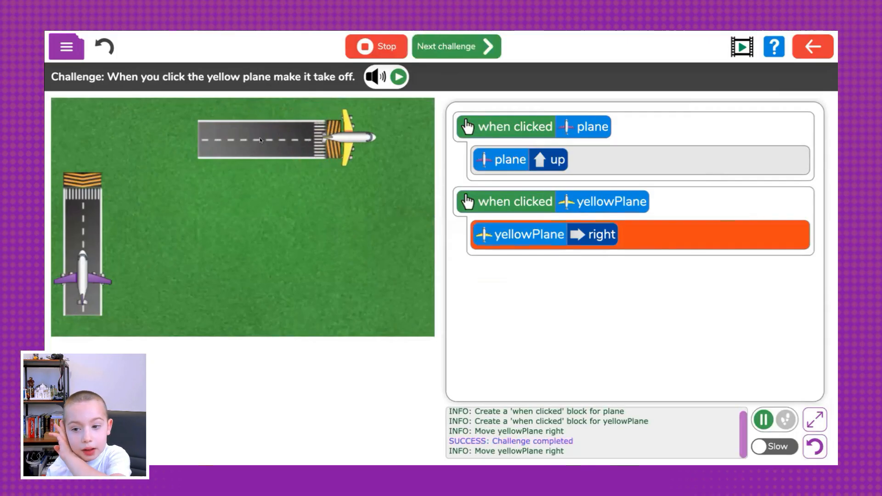
left_click(349, 138)
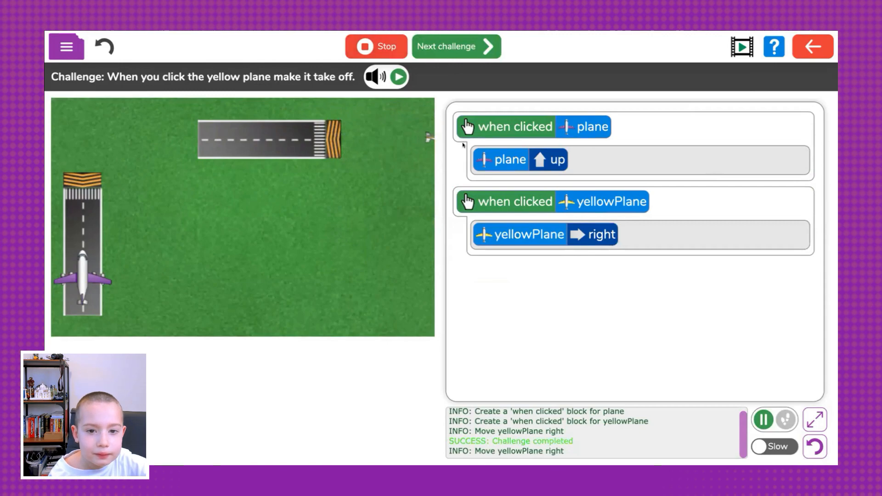
left_click(455, 47)
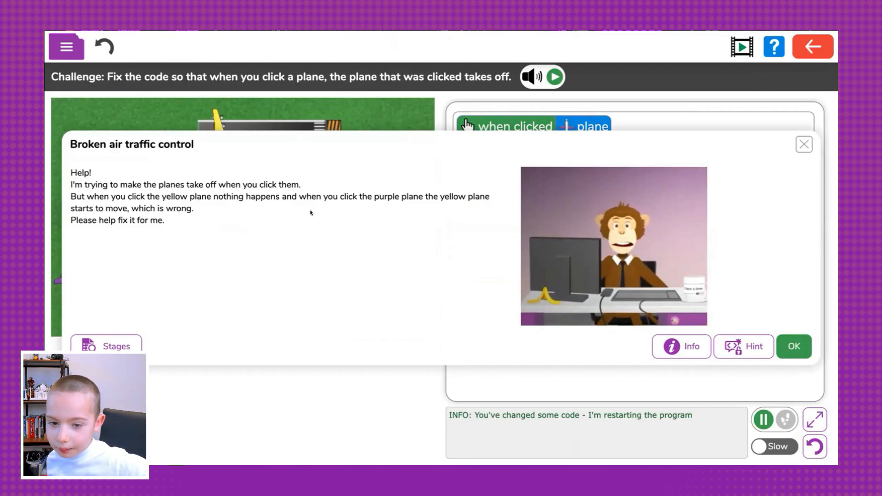
mouse_move(306, 211)
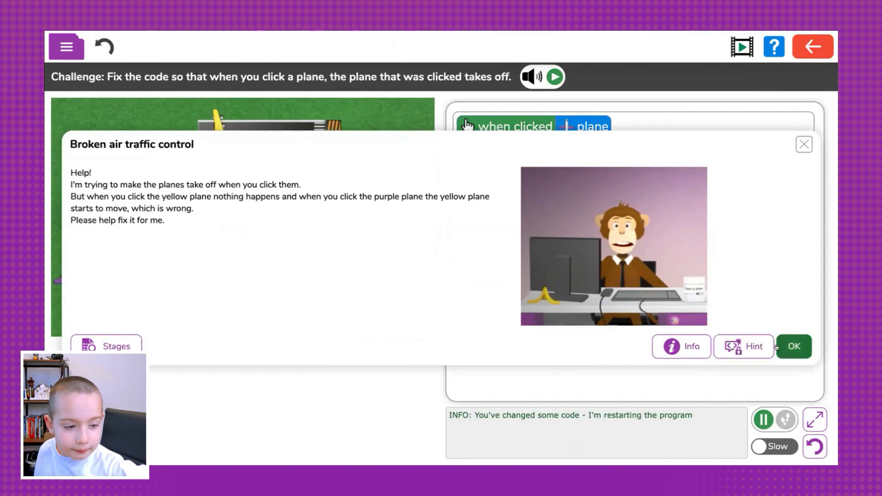
- Move the yellowPlane command under its own click event and set it to right
left_click(793, 346)
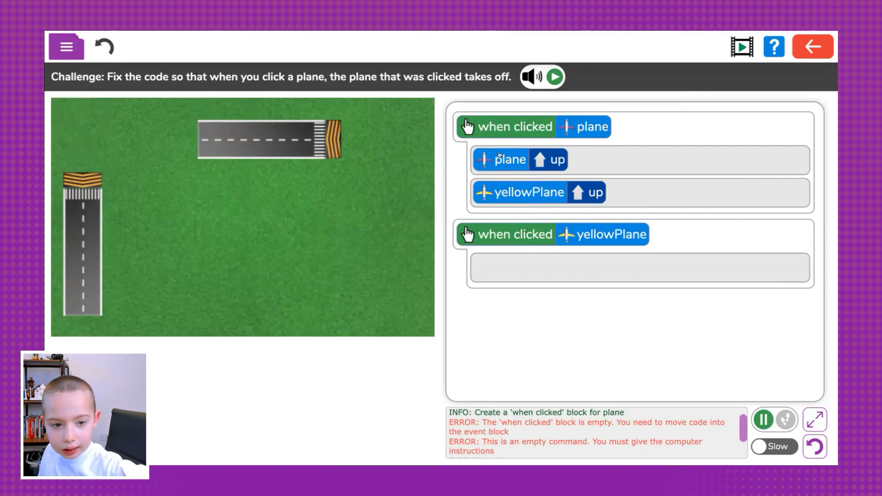
left_click(552, 160)
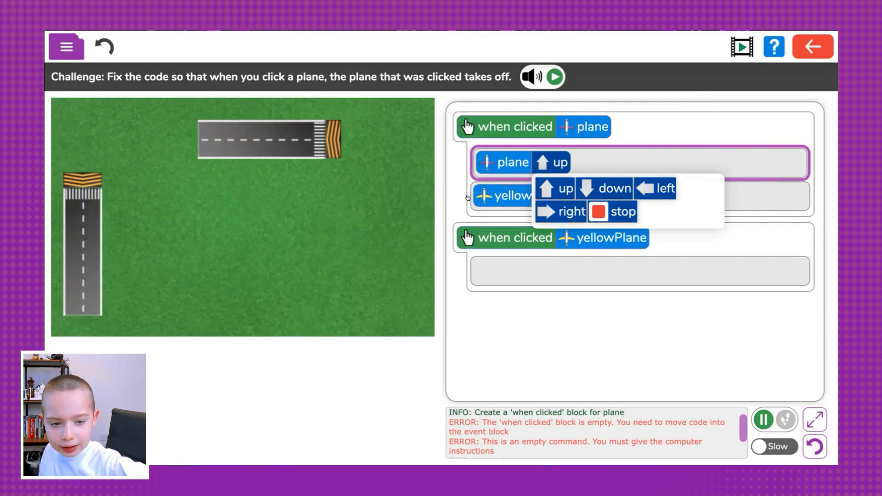
left_click(555, 188)
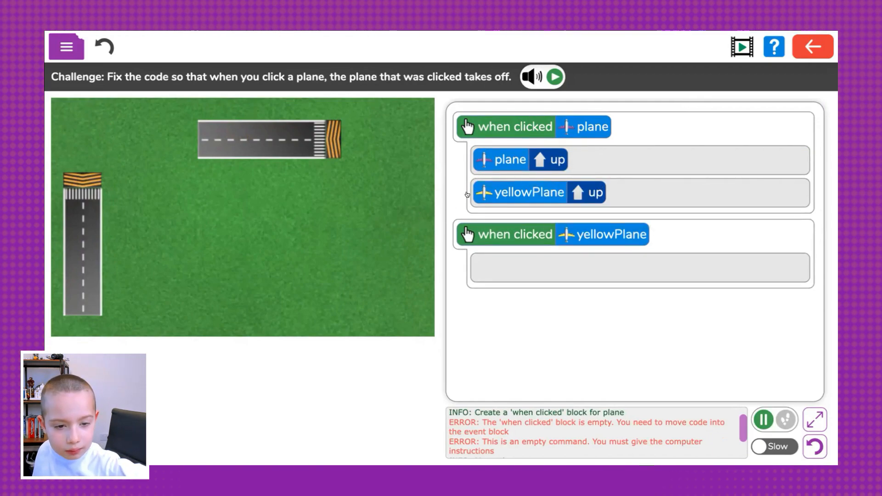
left_click_drag(522, 192, 529, 229)
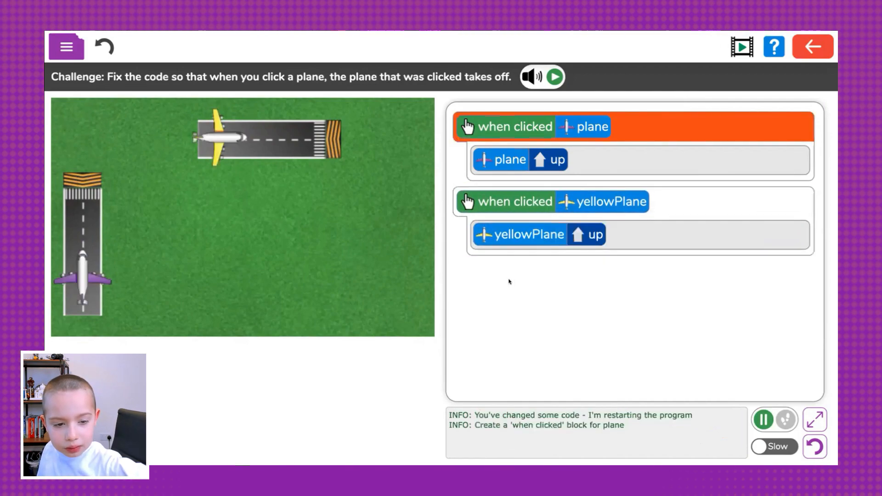
left_click(590, 234)
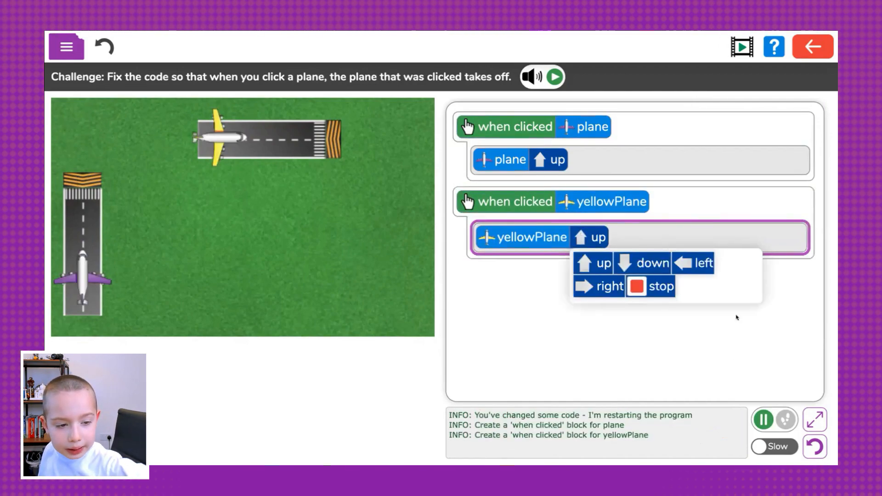
left_click(608, 286)
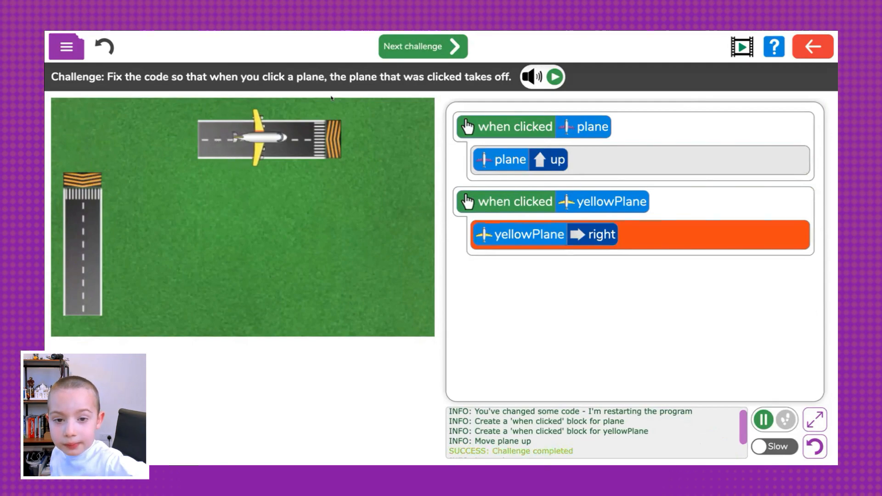
left_click(423, 46)
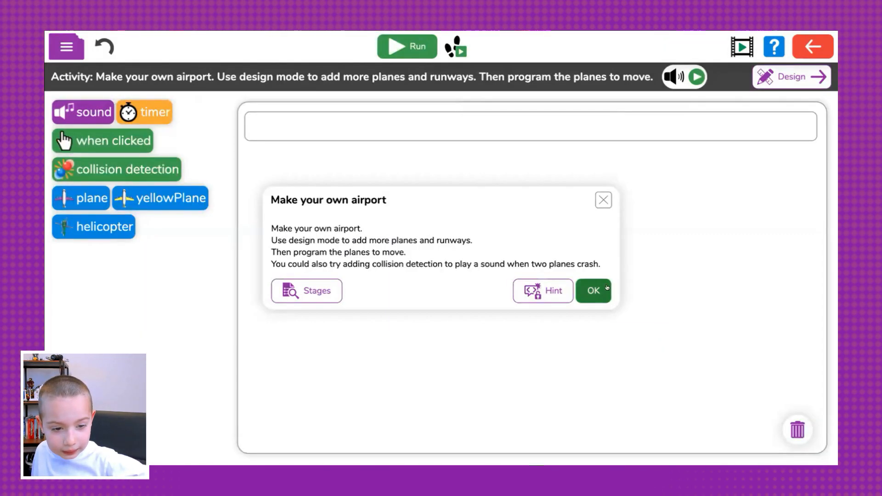
- Add a when-clicked event with a plane command moving up
left_click(593, 291)
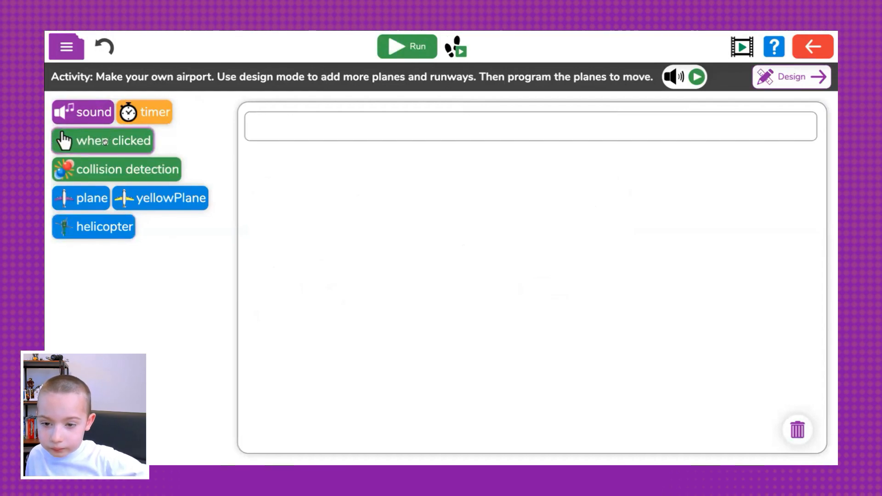
left_click_drag(103, 140, 189, 136)
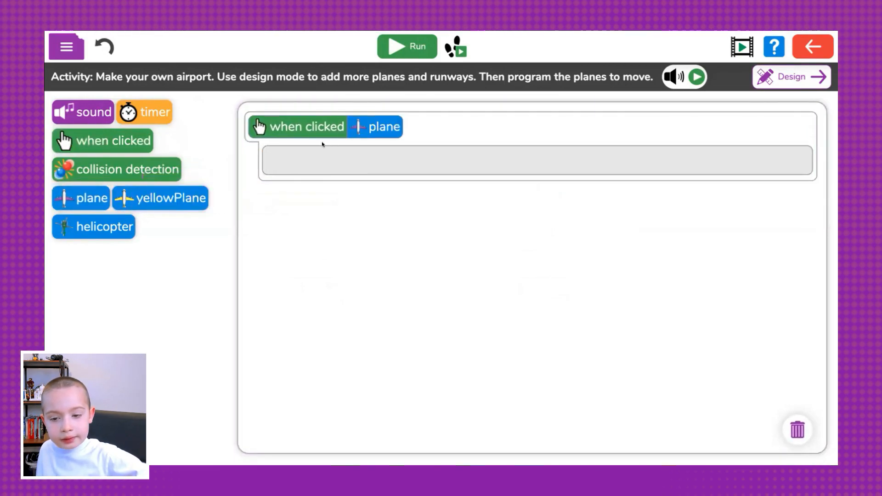
left_click_drag(81, 197, 320, 153)
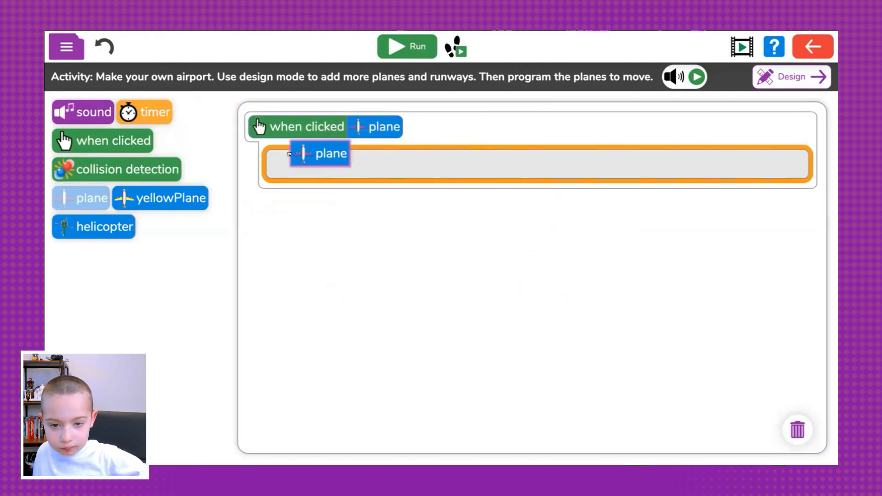
left_click(335, 162)
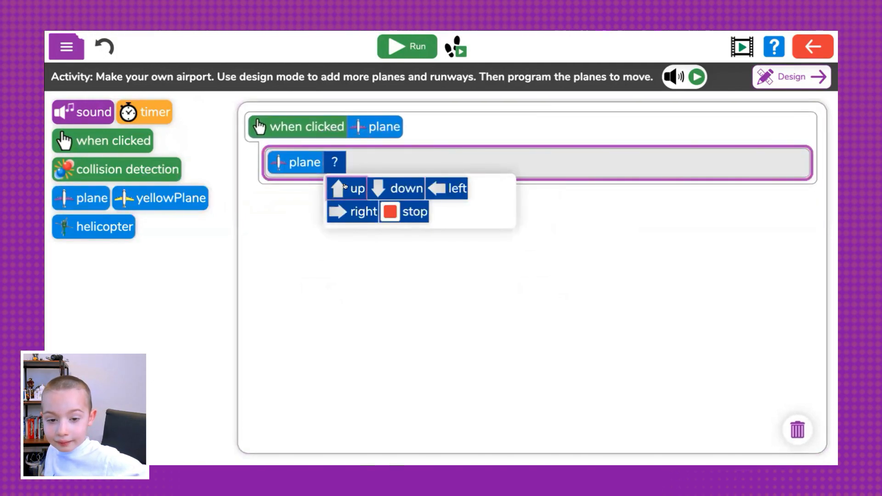
left_click(349, 188)
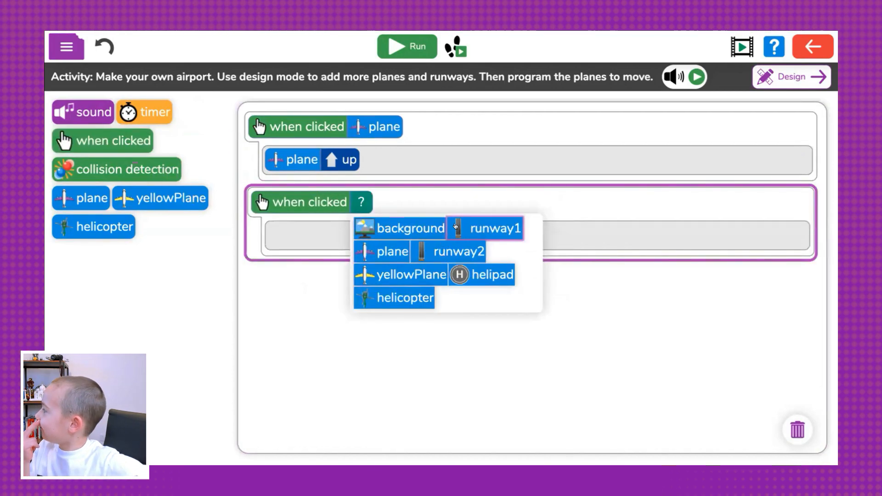
- Add yellowPlane moving right and helicopter moving up to their click events
left_click(494, 228)
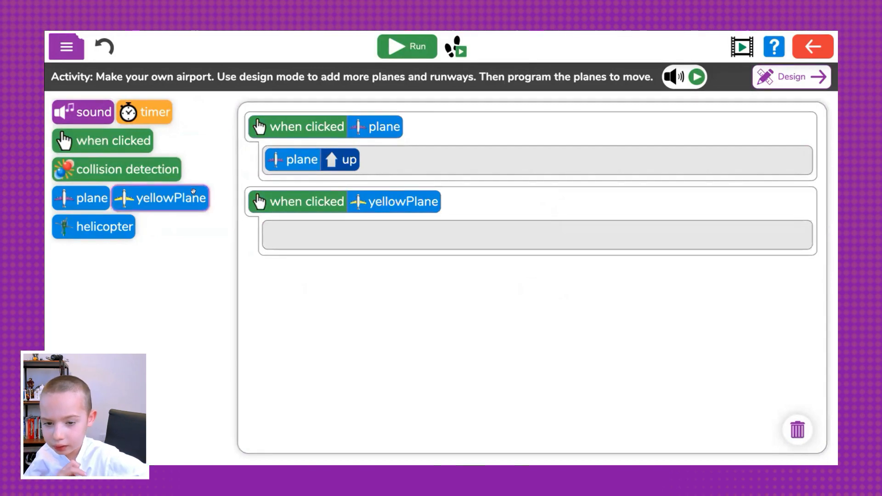
left_click(160, 198)
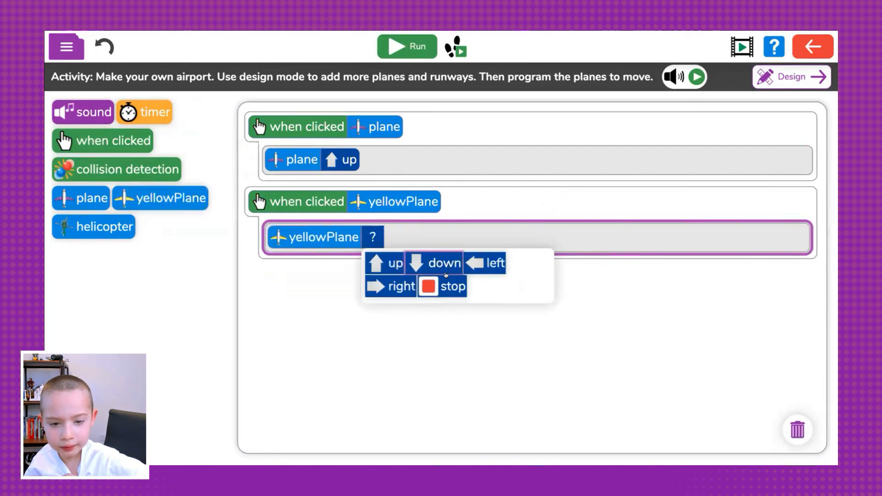
left_click(396, 287)
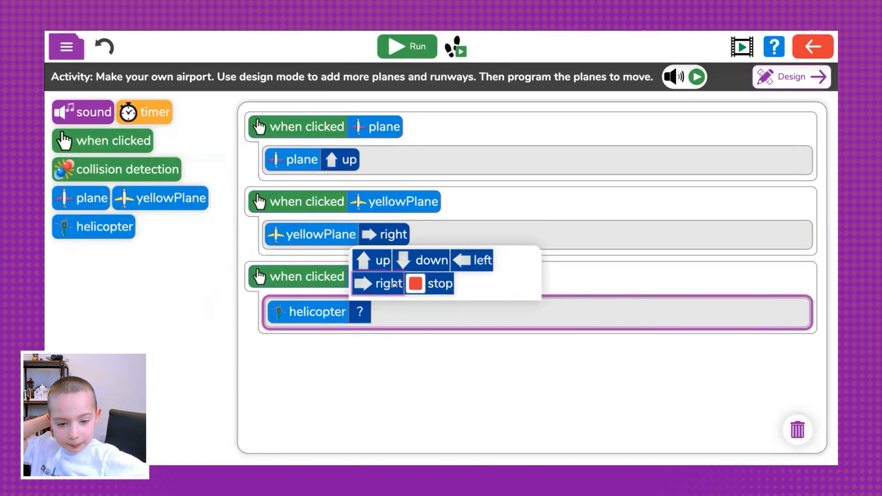
mouse_move(403, 260)
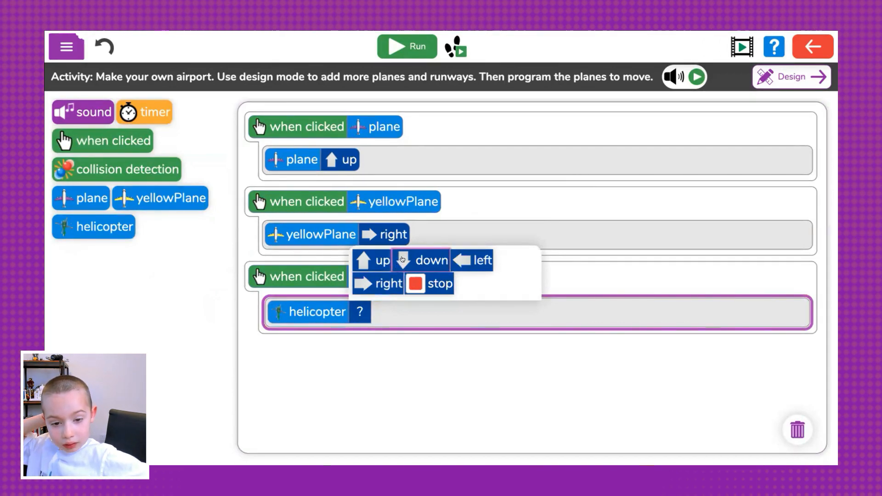
left_click(373, 260)
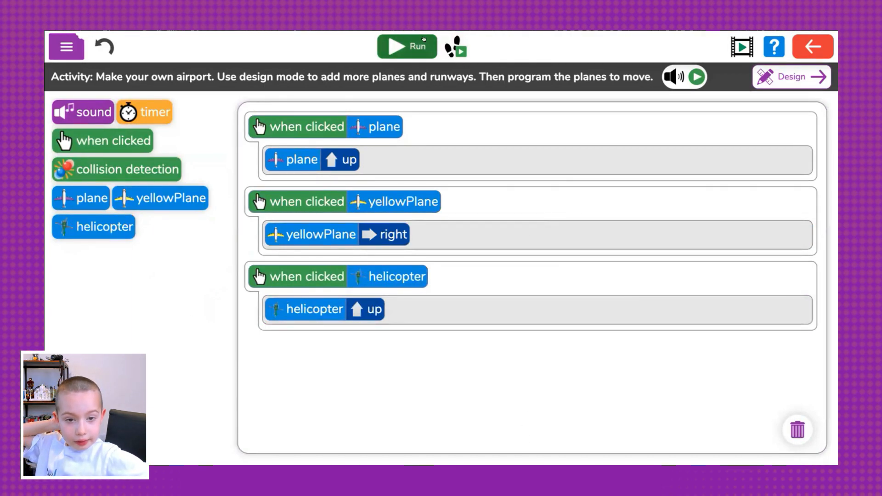
- Run the three-script airport program
left_click(406, 46)
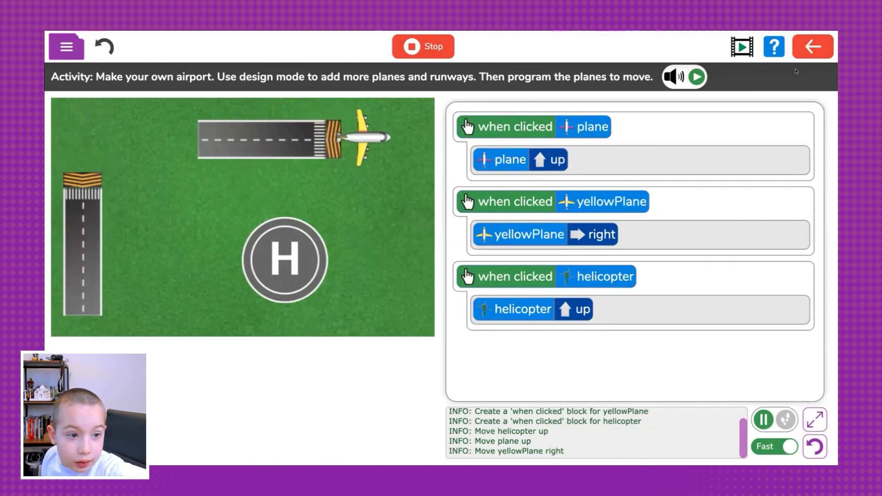
- Choose Save & exit and type the file name 'plane' for the airport program
left_click(813, 46)
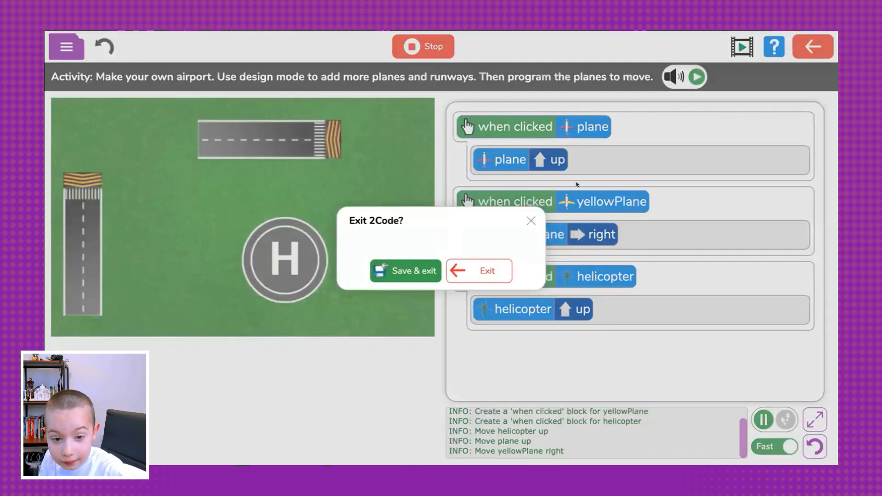
left_click(406, 271)
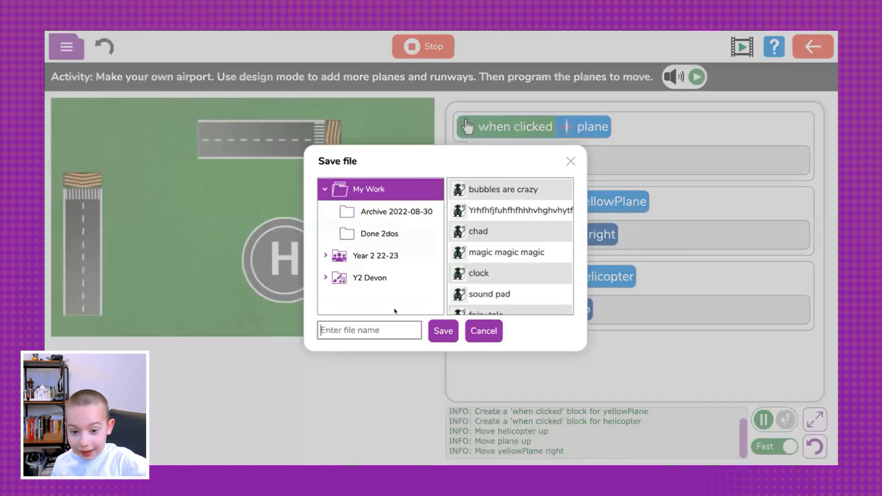
type("p")
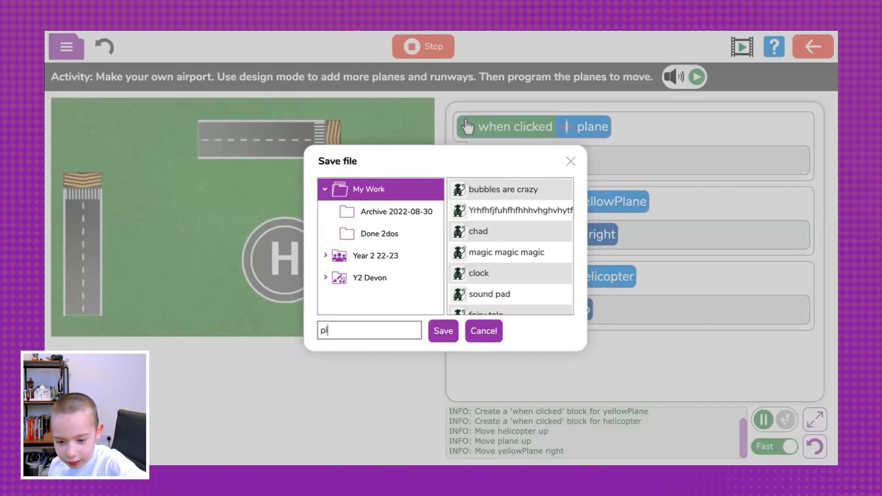
type("lane")
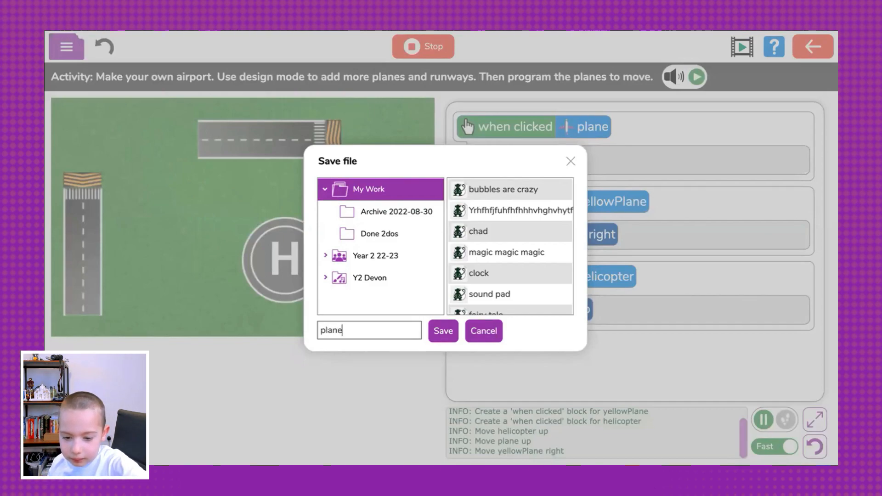
type("planes are going to japa")
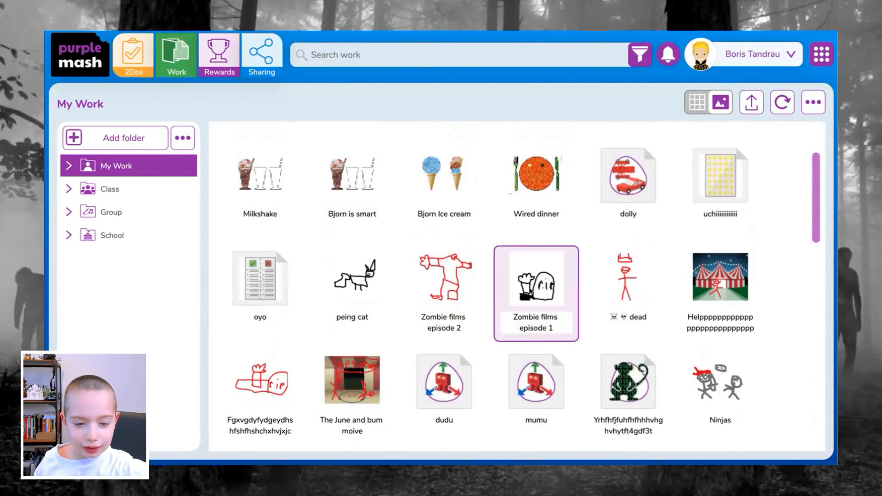
- Open Zombie films episode 1, play and stop it, then exit the player
double_click(535, 279)
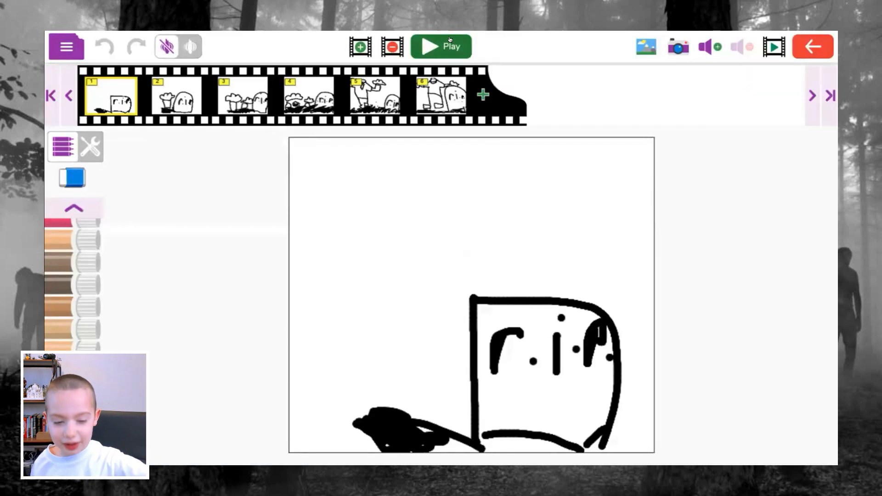
left_click(440, 46)
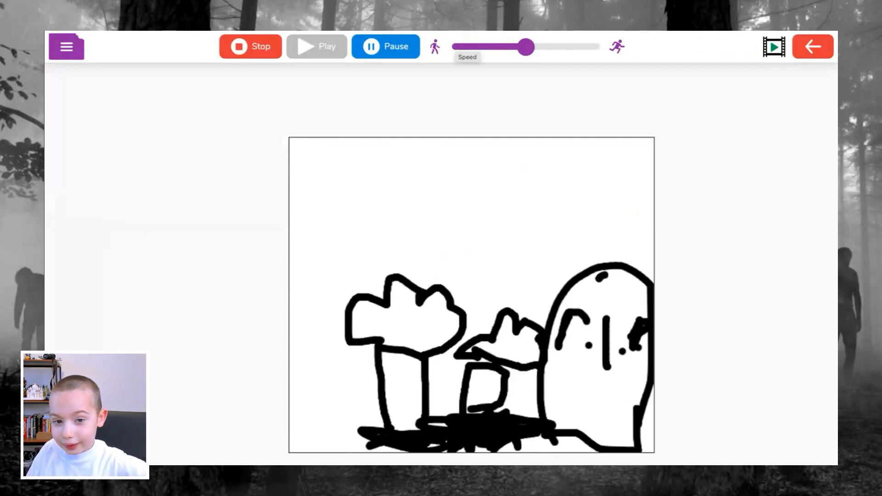
left_click(385, 46)
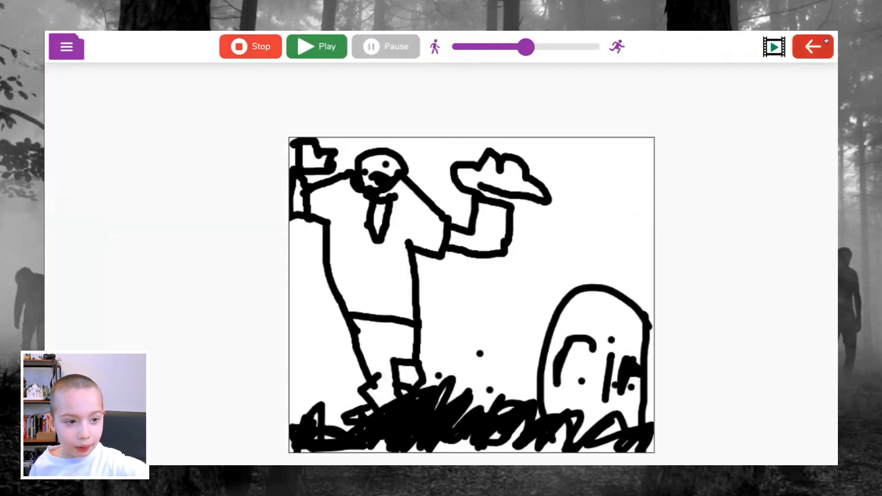
left_click(813, 46)
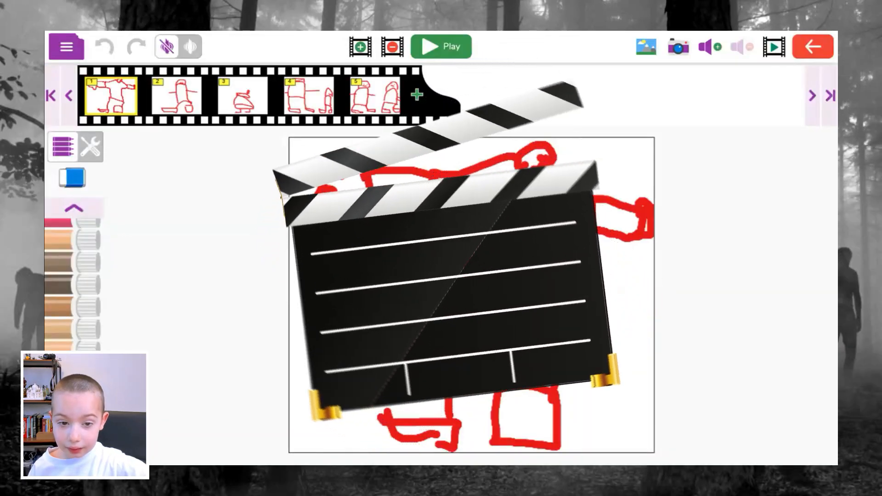
- Play the red zombie animation, then stop playback to edit frames
left_click(435, 46)
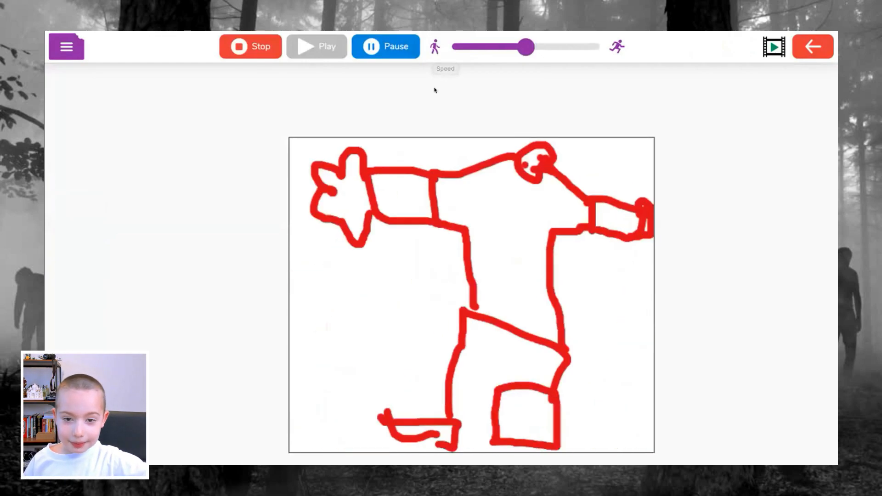
left_click(261, 44)
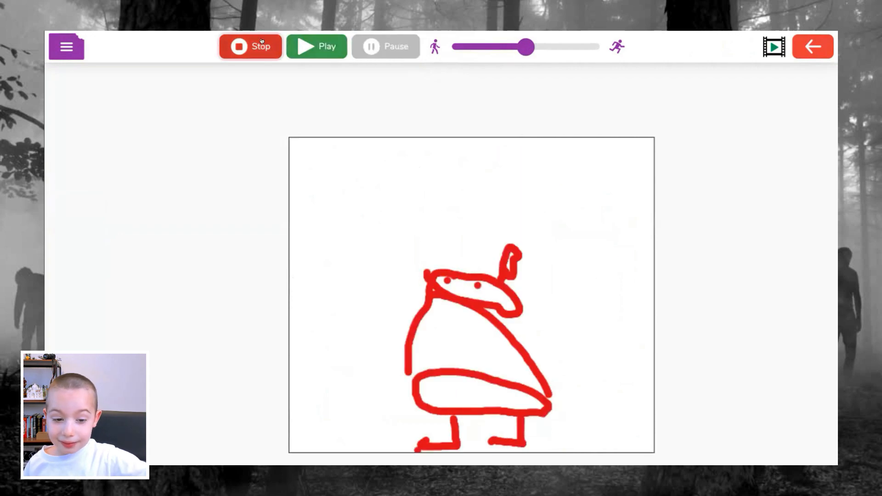
left_click(250, 46)
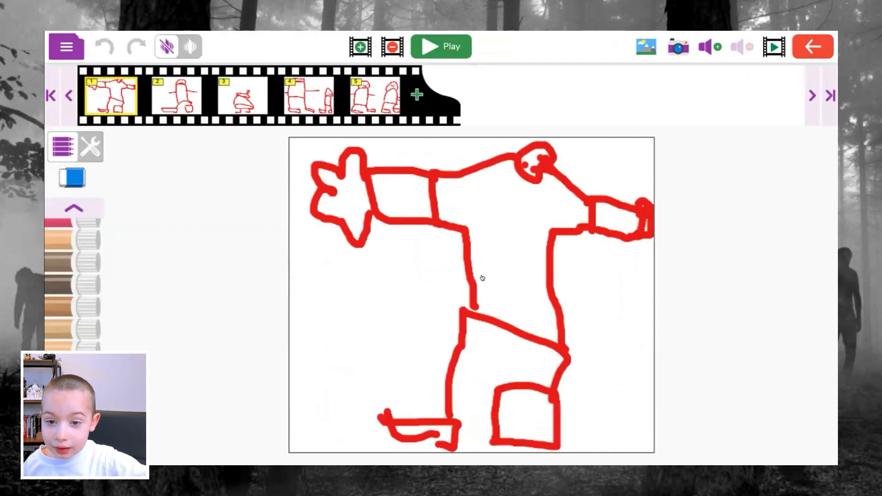
- Step through frames 2–4, draw arms on frame 4's smaller figure, then view frame 5
left_click(175, 97)
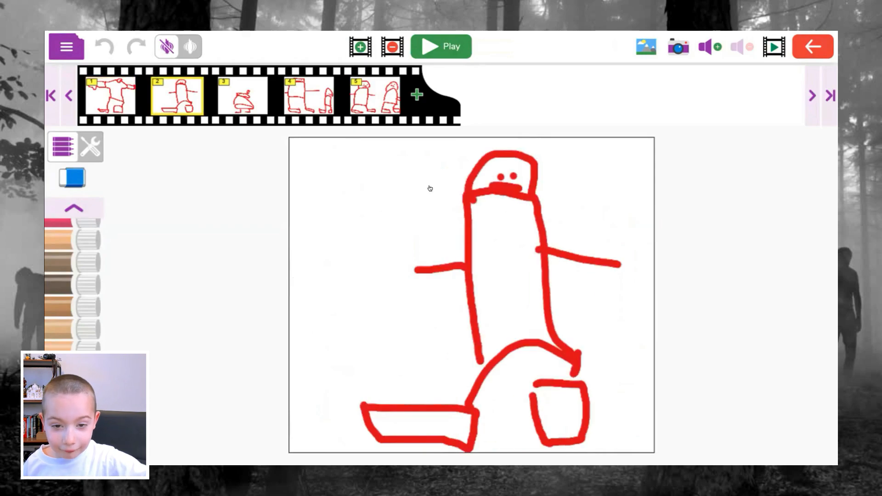
left_click(242, 96)
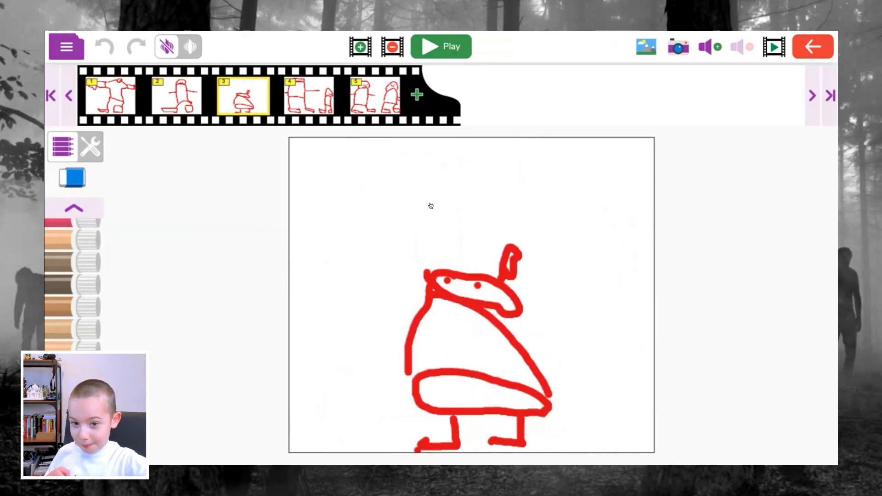
left_click(311, 96)
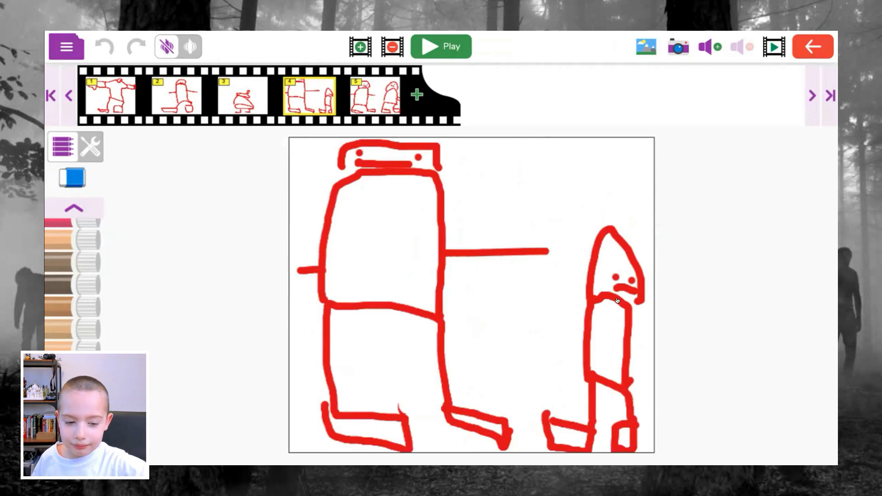
mouse_move(529, 304)
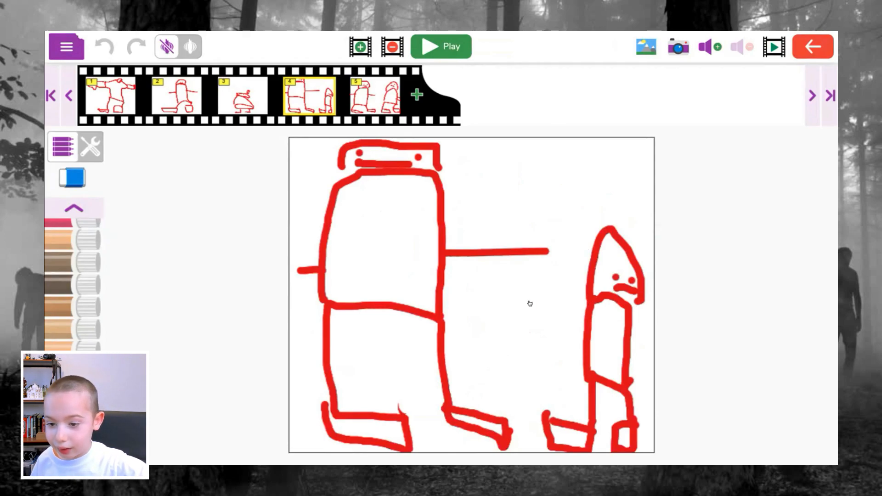
mouse_move(74, 292)
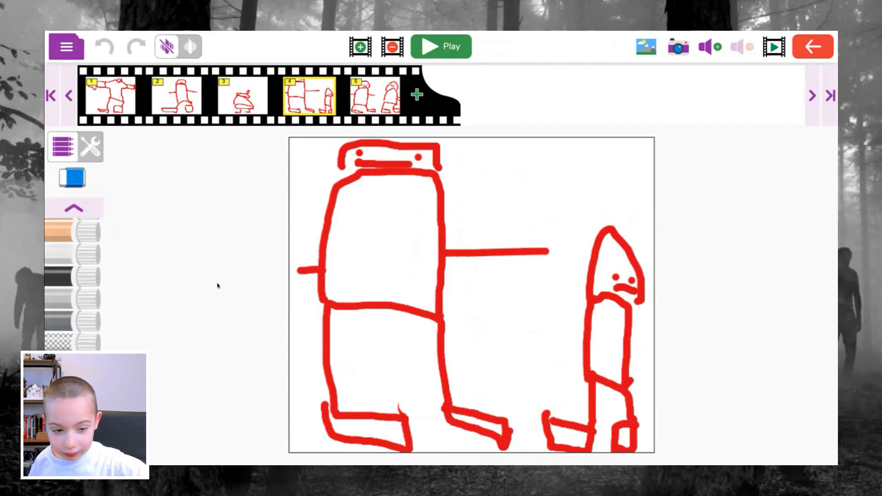
left_click_drag(503, 341, 576, 335)
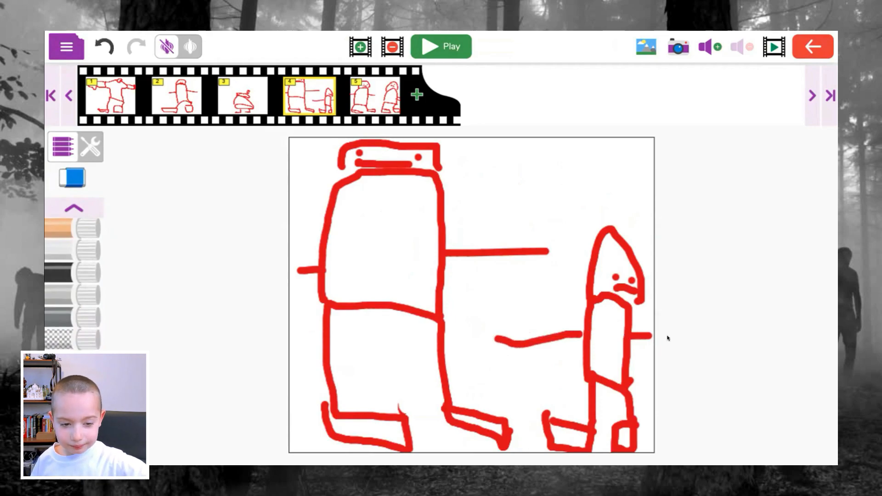
left_click(373, 94)
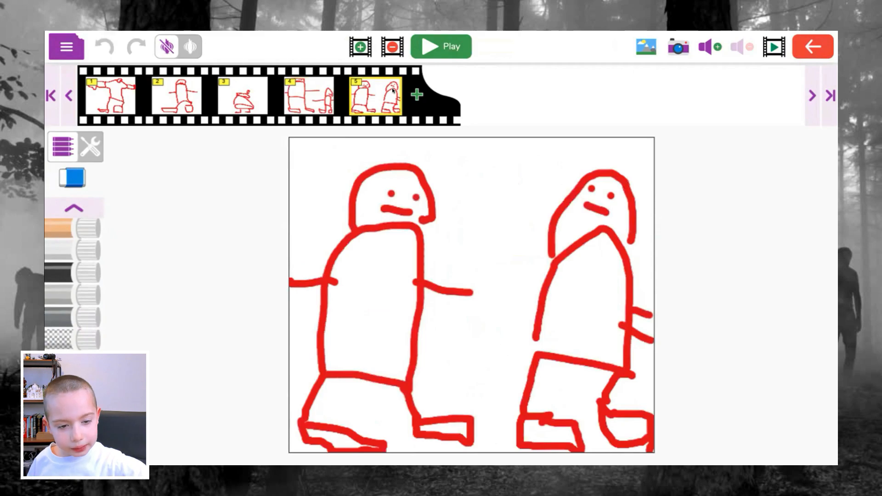
mouse_move(510, 257)
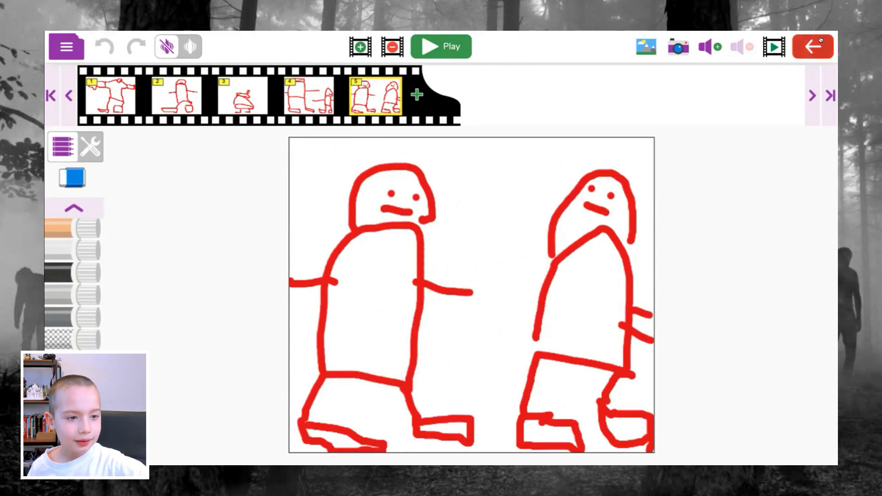
- Close the zombie animation, view stick-figure frames 2 to 5, then exit the animation
left_click(813, 46)
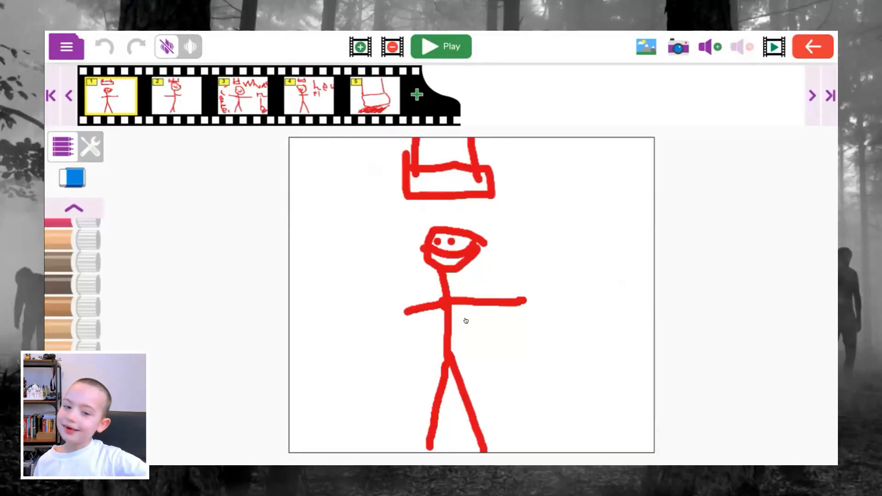
mouse_move(251, 169)
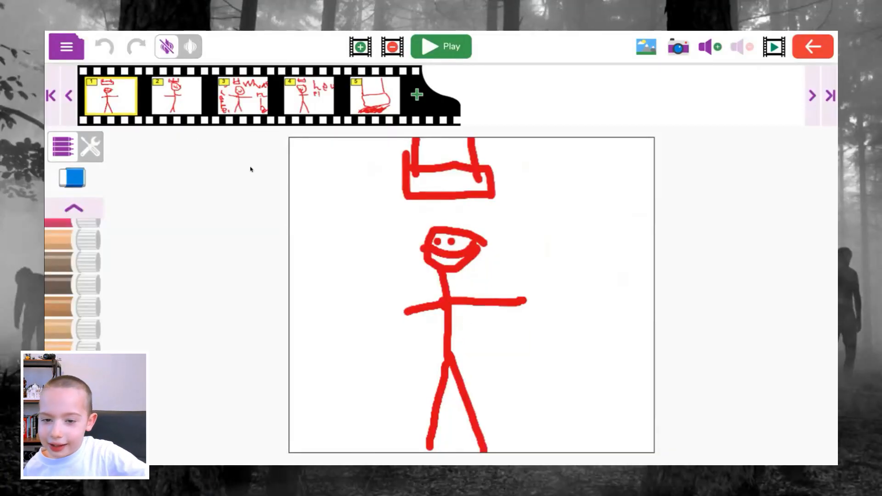
mouse_move(267, 153)
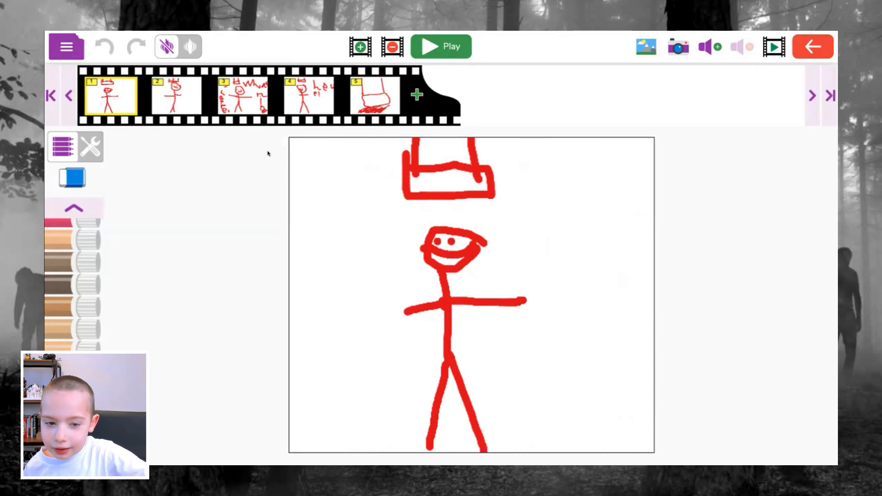
mouse_move(39, 104)
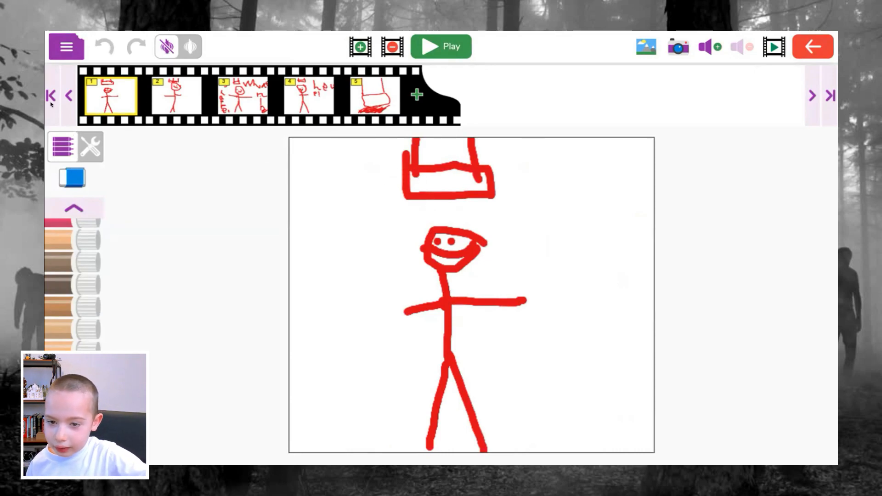
left_click(174, 96)
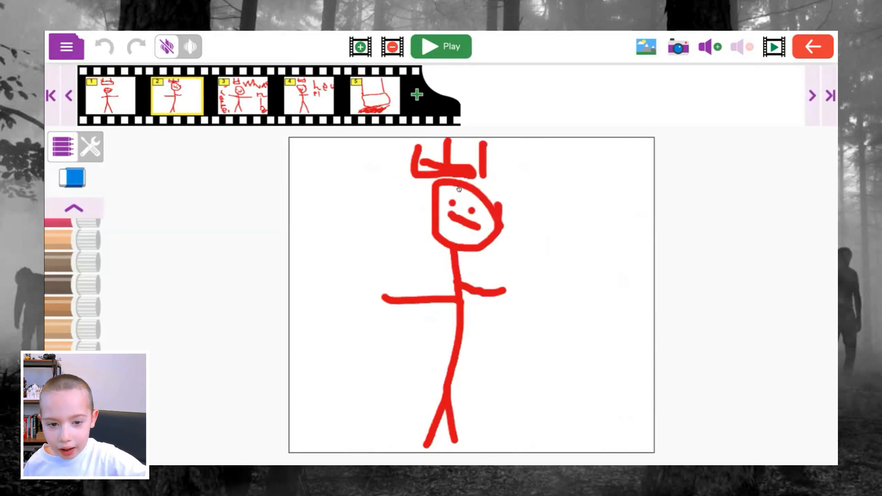
left_click(242, 96)
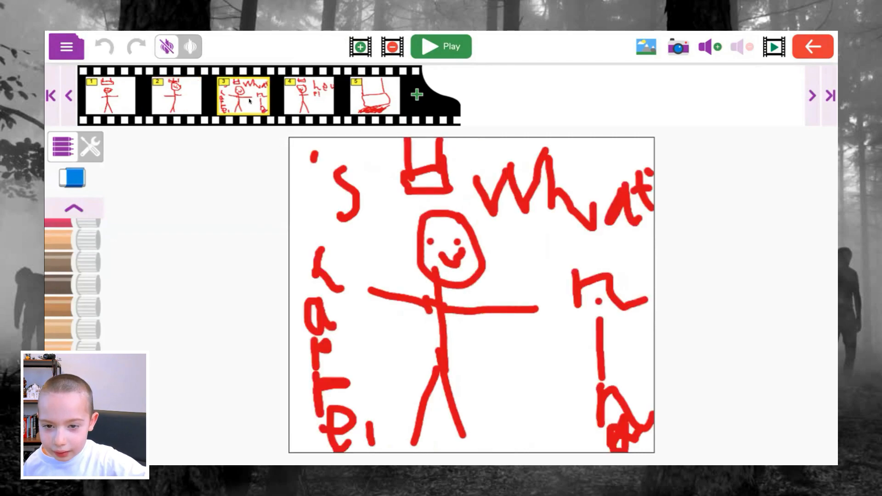
mouse_move(437, 236)
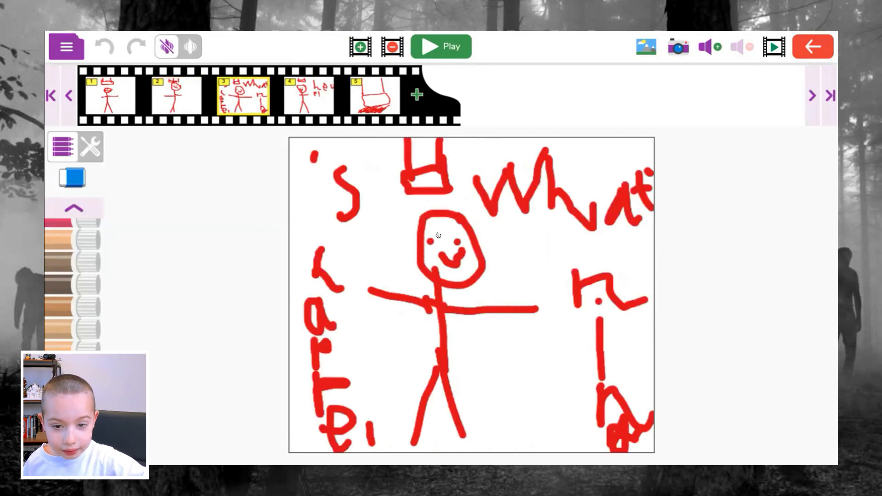
mouse_move(574, 285)
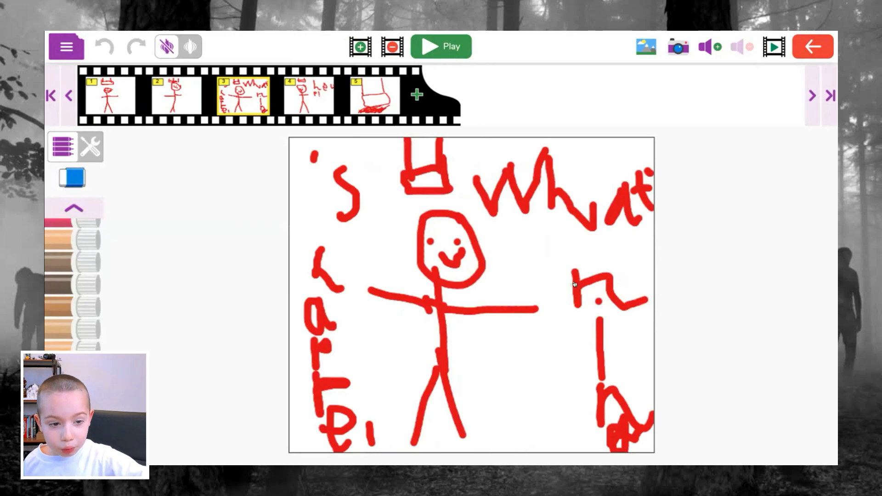
mouse_move(781, 373)
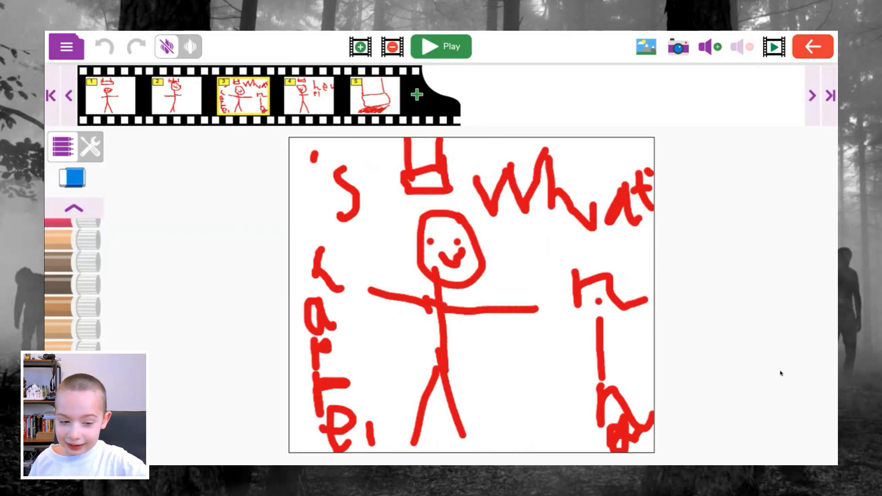
left_click(304, 98)
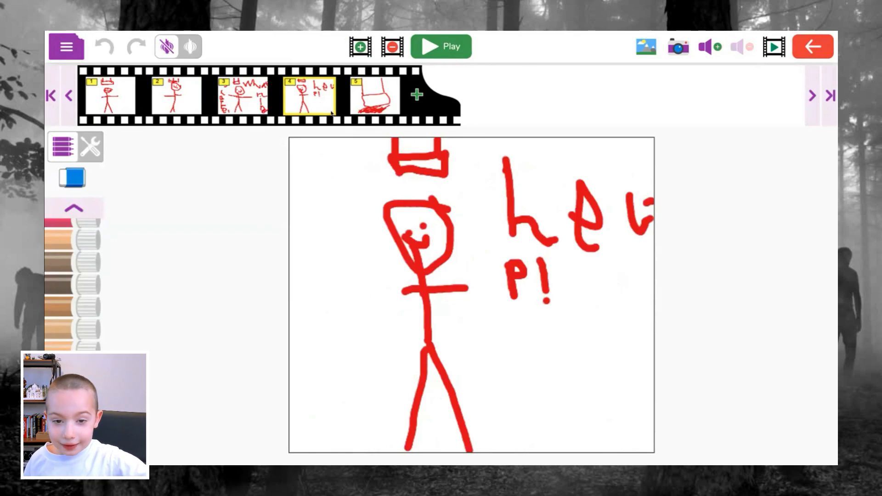
left_click(375, 97)
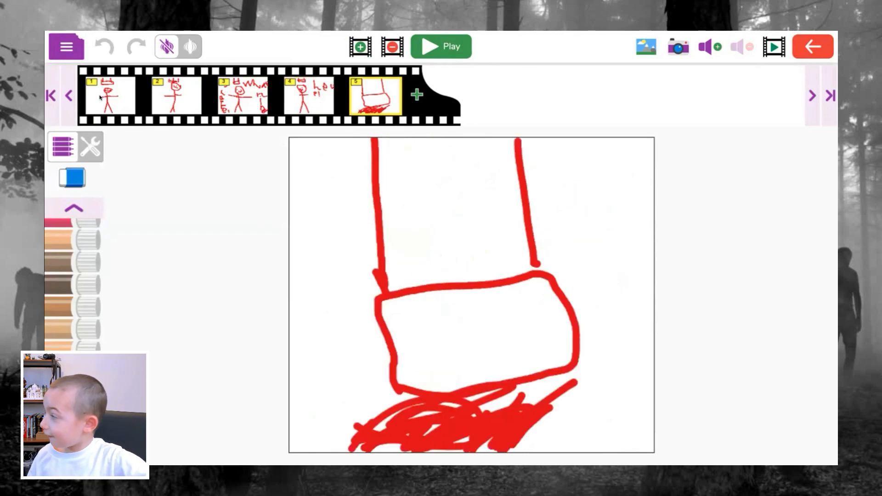
left_click(440, 47)
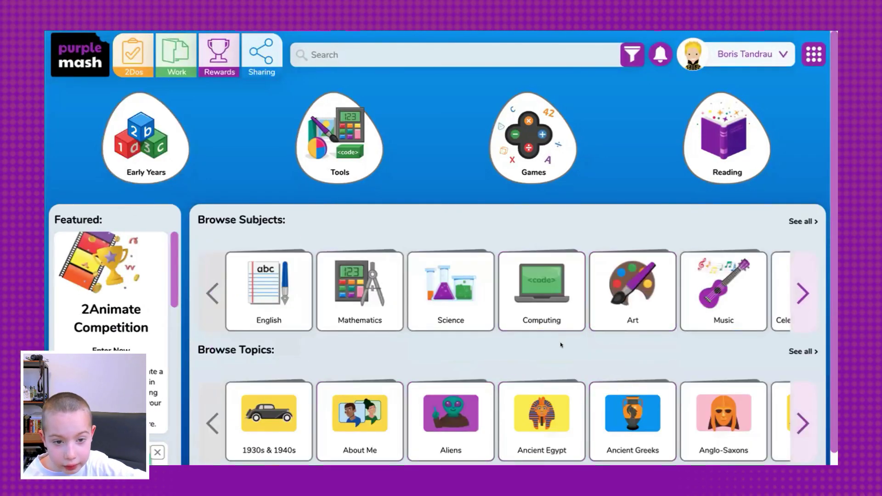
- Browse the Games collection and launch Sequence Snake from the Maths Games
left_click(533, 138)
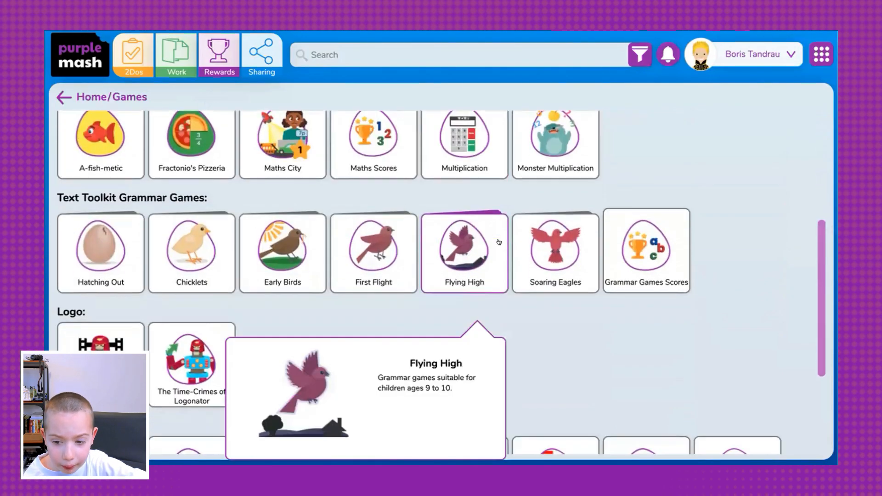
scroll("down", 3)
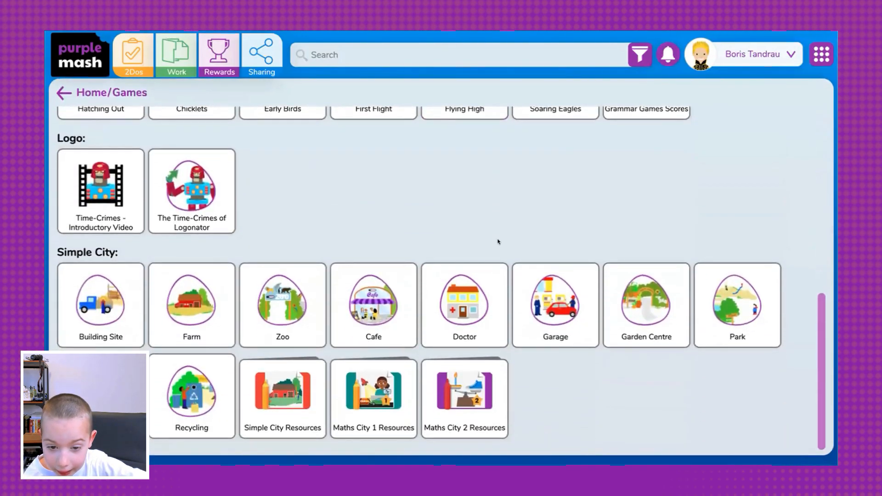
scroll("up", 3)
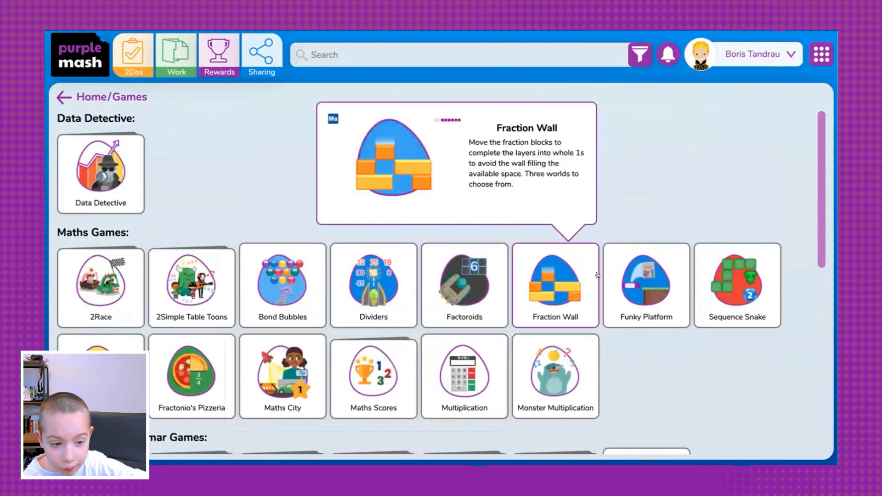
left_click(737, 279)
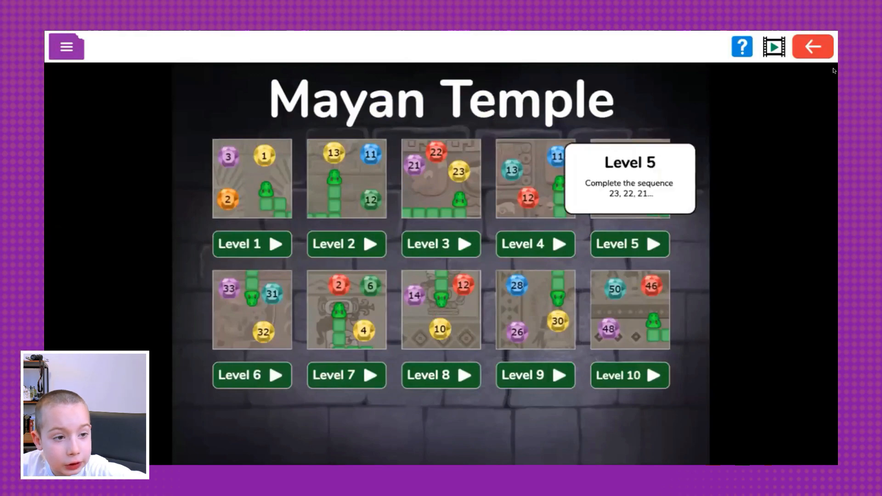
- Return to the Sequence Snake world map and open the Roman Bath levels
left_click(812, 47)
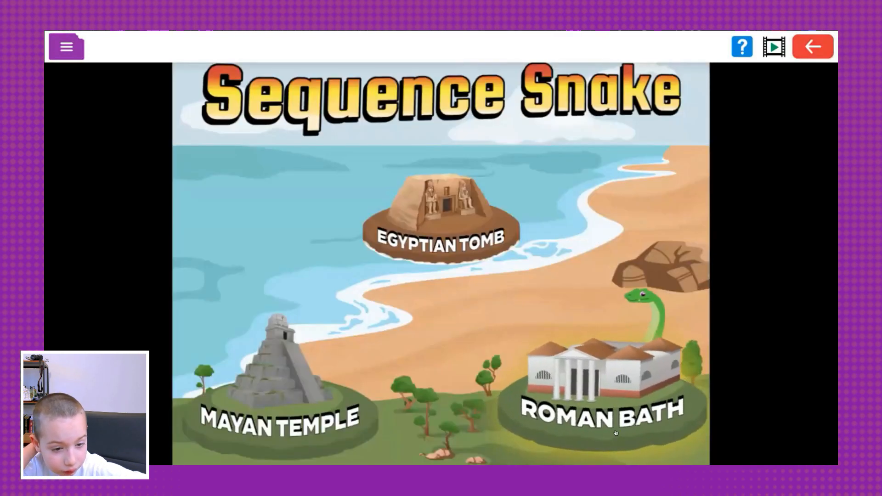
left_click(601, 388)
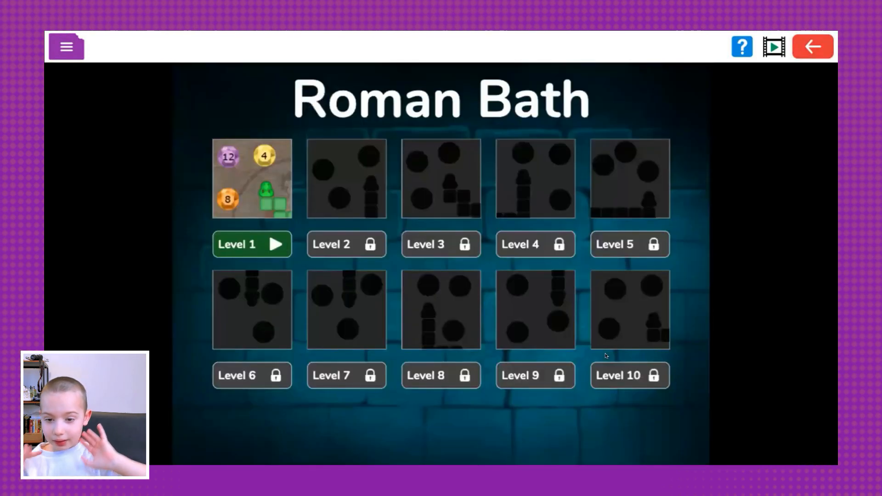